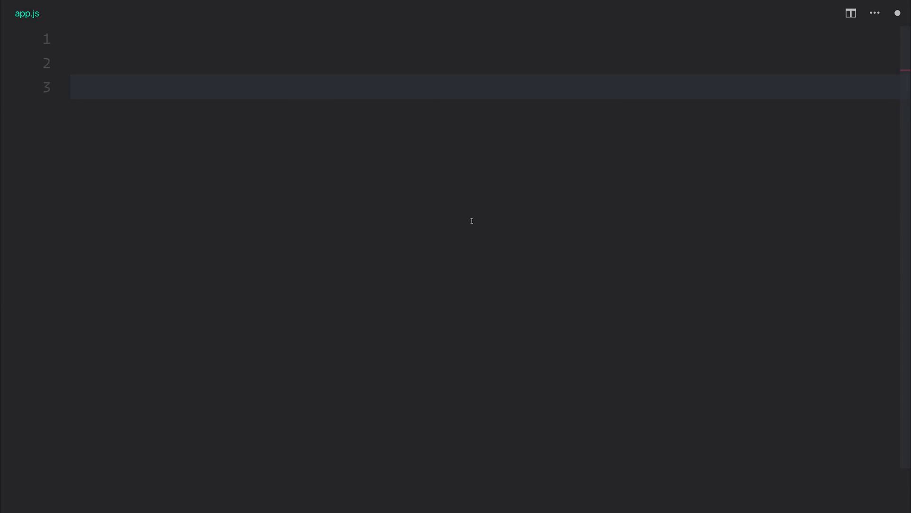
{"action": "left_click", "coordinate": [80, 86]}
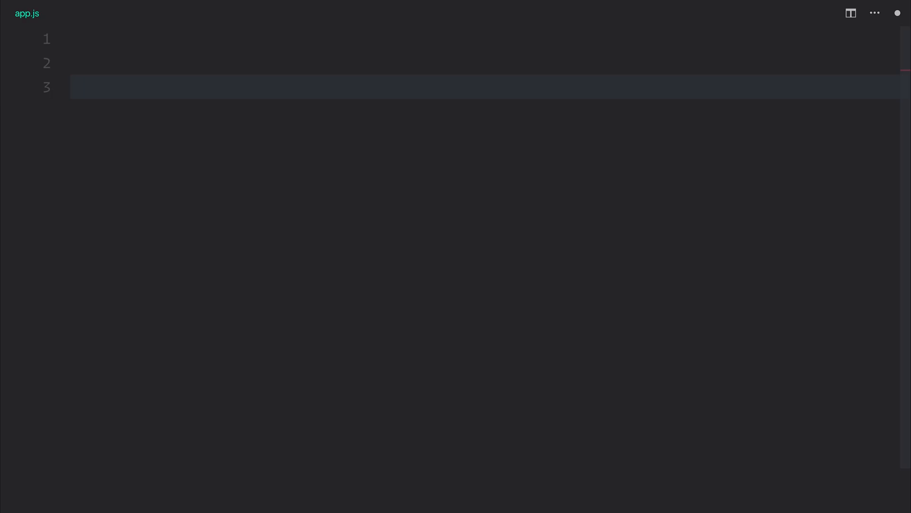
{"action": "type", "text": "fetch()"}
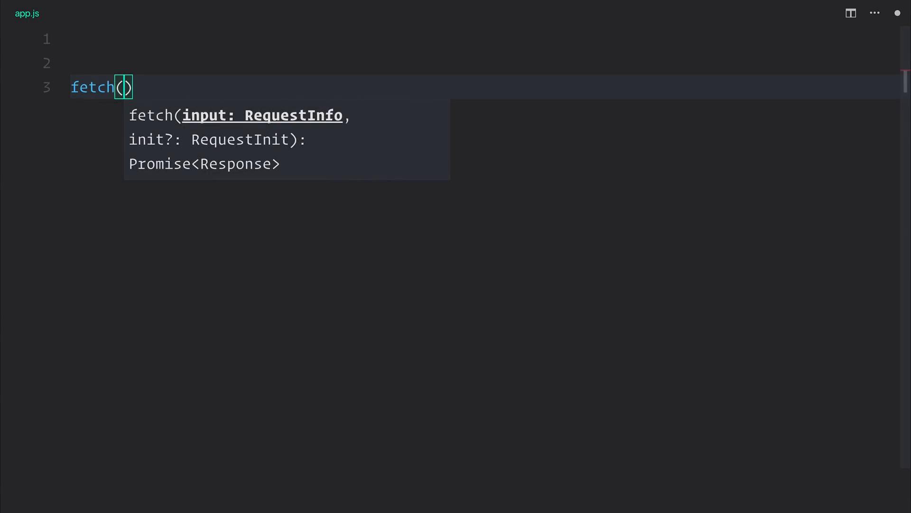
{"action": "type", "text": "`h`"}
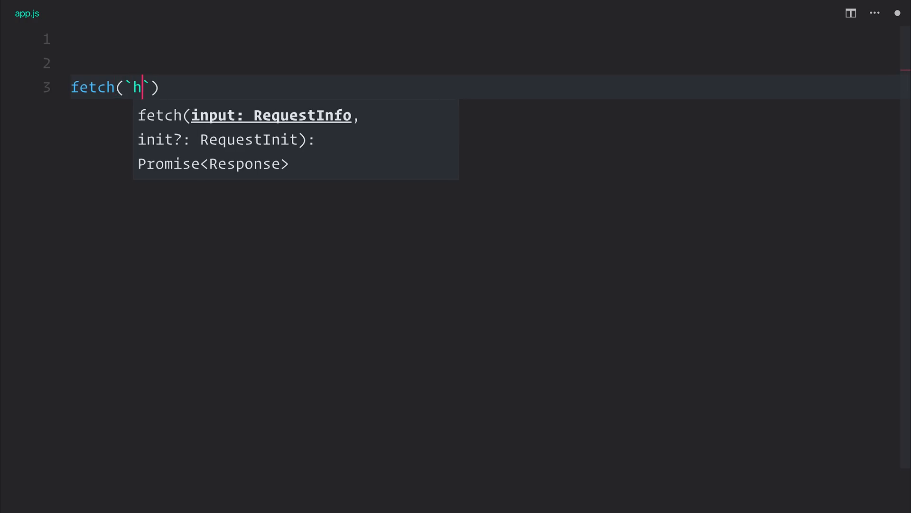
{"action": "type", "text": "ttps://jsonplace"}
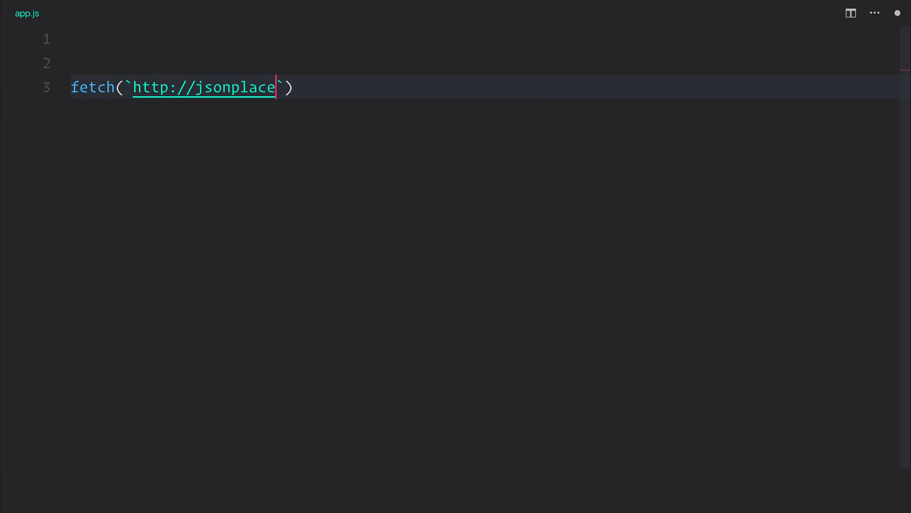
{"action": "type", "text": "holder.typicode.com"}
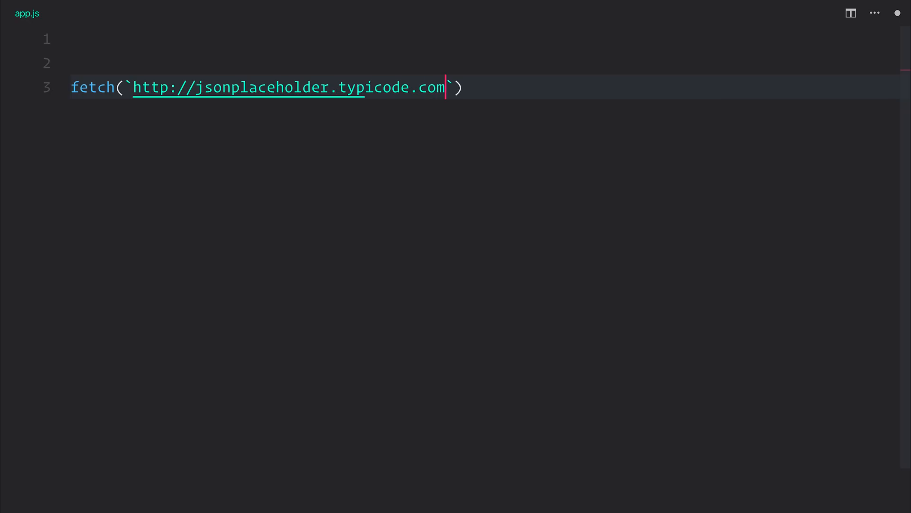
{"action": "type", "text": "/post"}
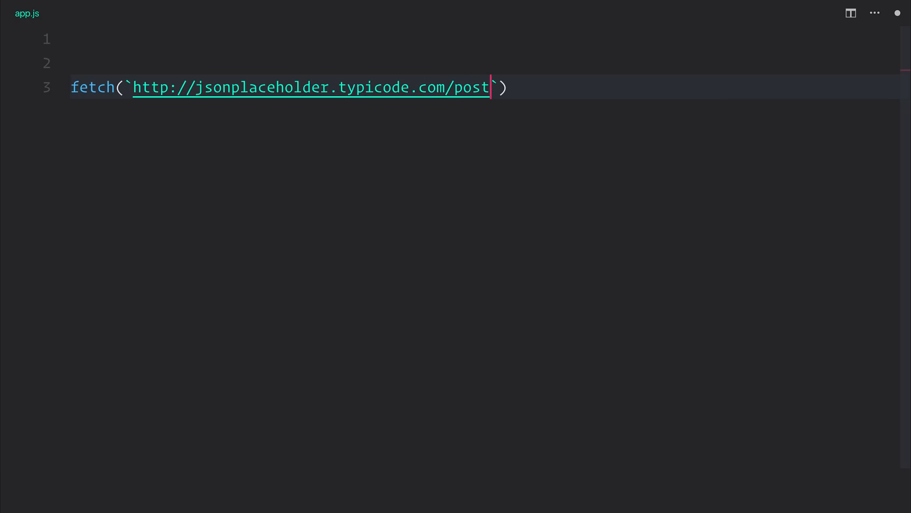
{"action": "type", "text": "s"}
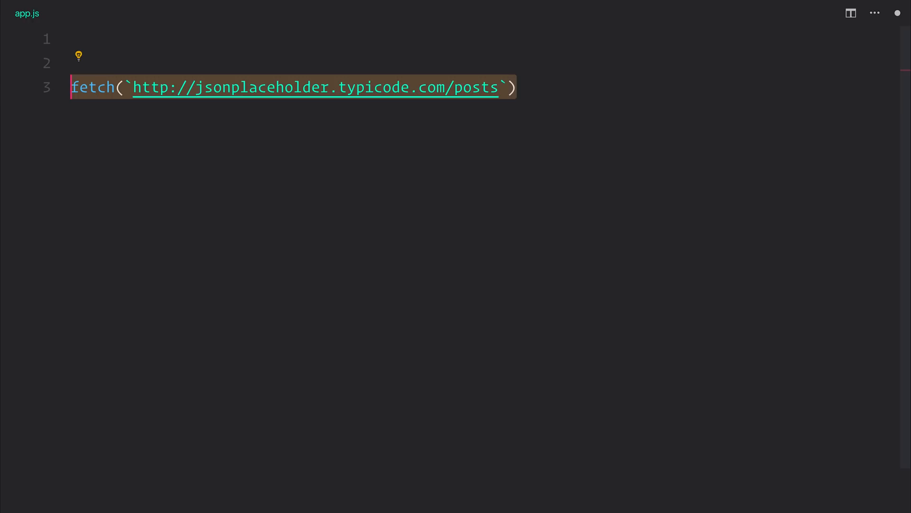
{"action": "key", "text": "Enter"}
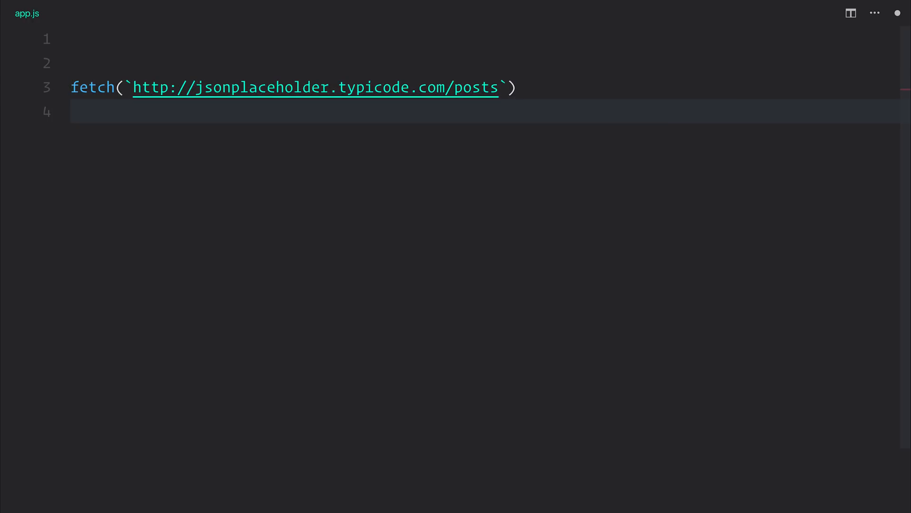
Chain .then(res => res.json()) and begin a second .then with posts => console.log.
{"action": "type", "text": ".then("}
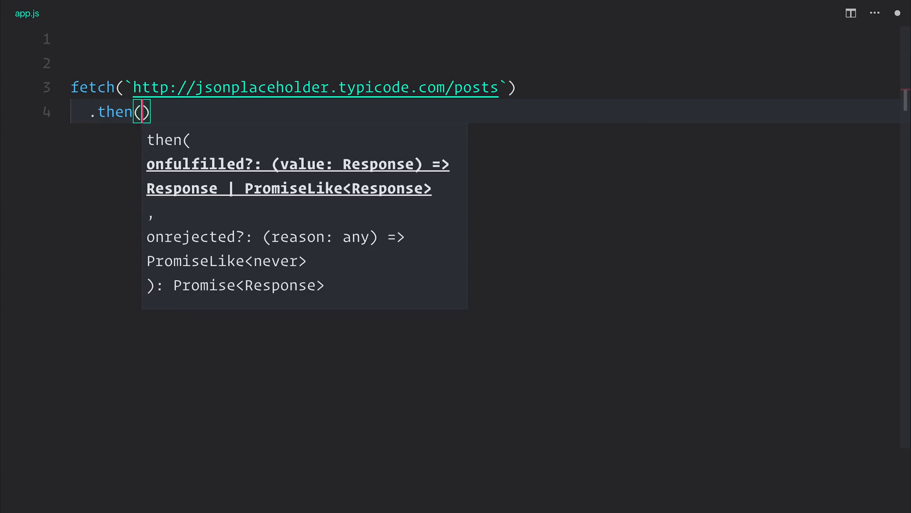
{"action": "type", "text": "res => r"}
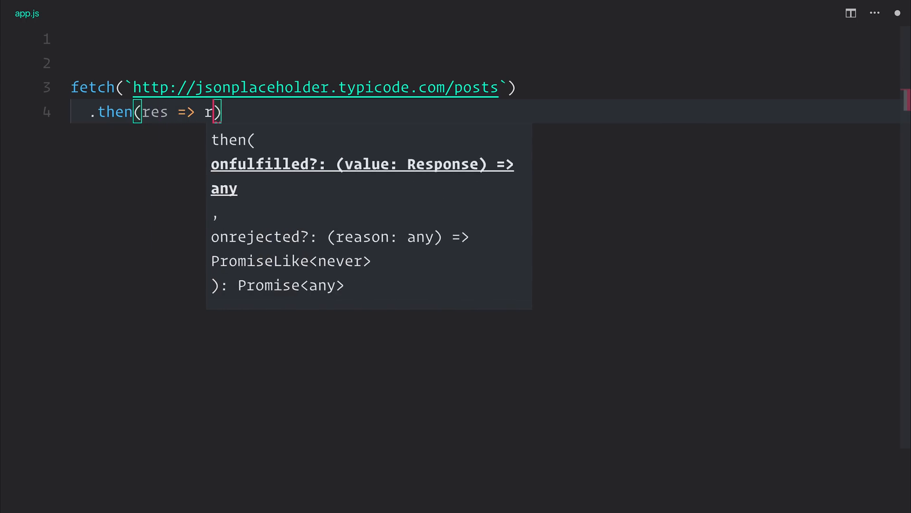
{"action": "type", "text": "es.json()"}
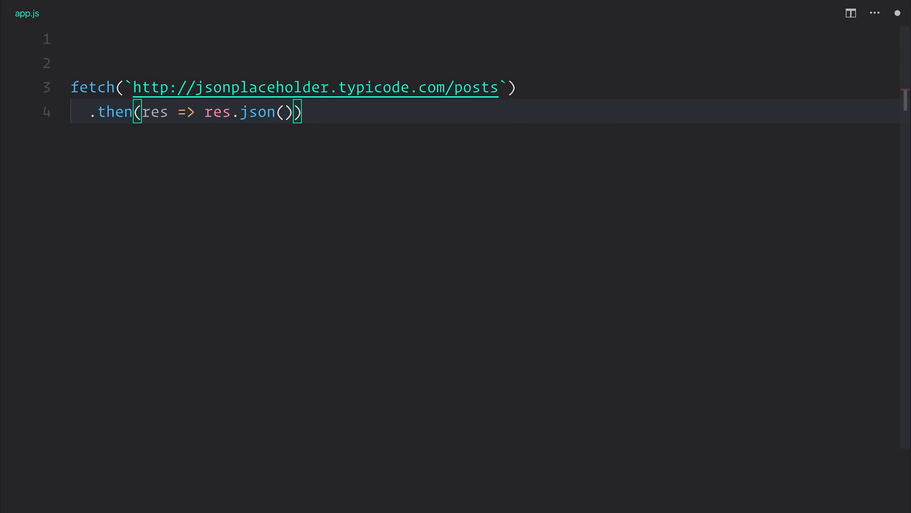
{"action": "type", "text": "."}
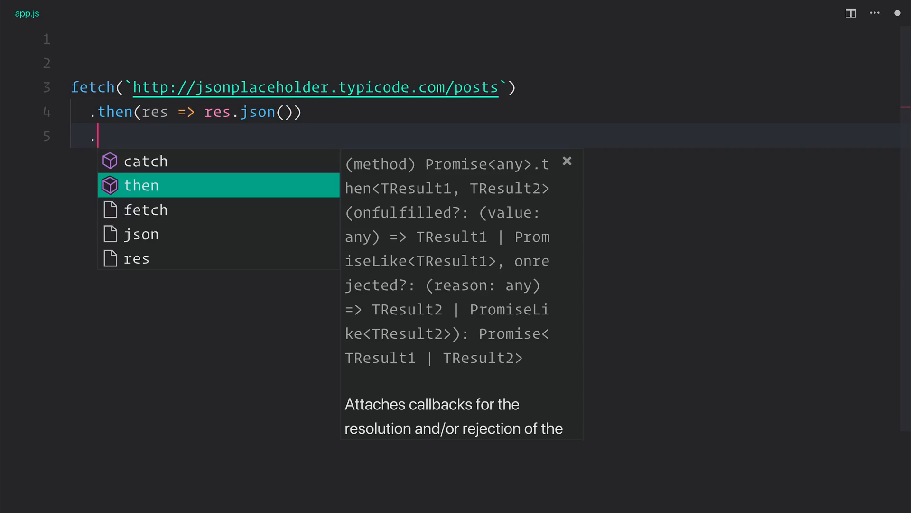
{"action": "key", "text": "Enter"}
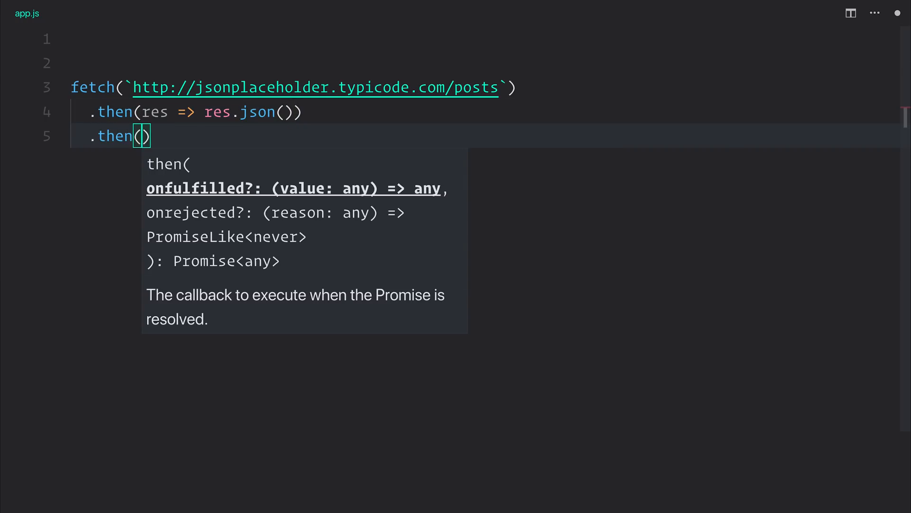
{"action": "type", "text": "posts => console.log(post"}
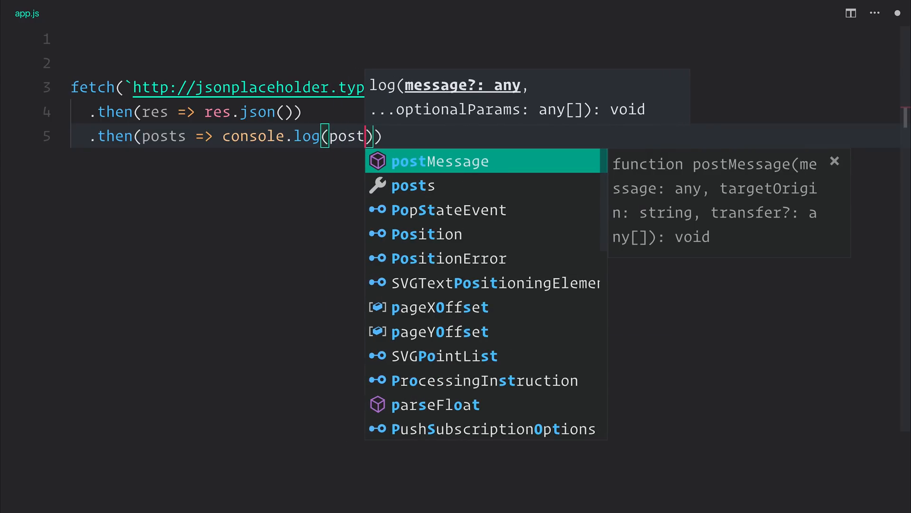
Wrap the chain in const getPosts = () => { ... } with return before fetch.
{"action": "type", "text": "const ge"}
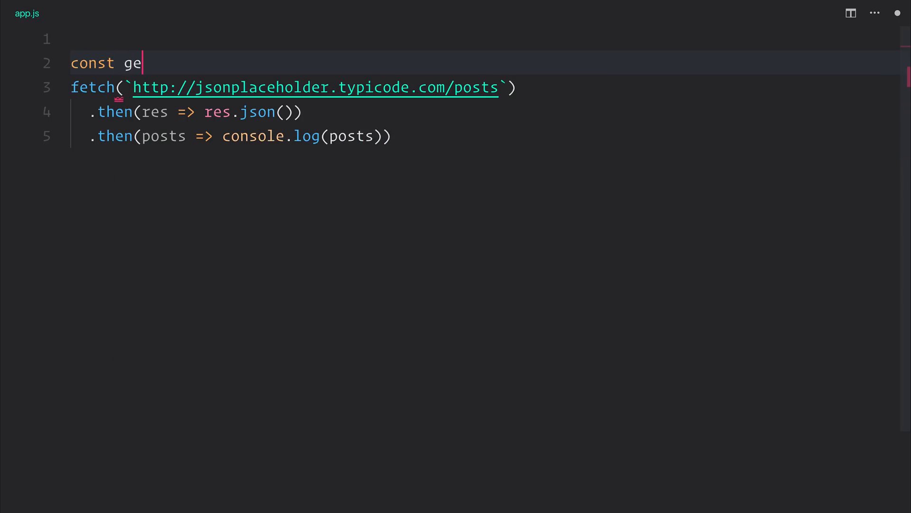
{"action": "type", "text": "tPosts = () => {"}
{"action": "type", "text": "}"}
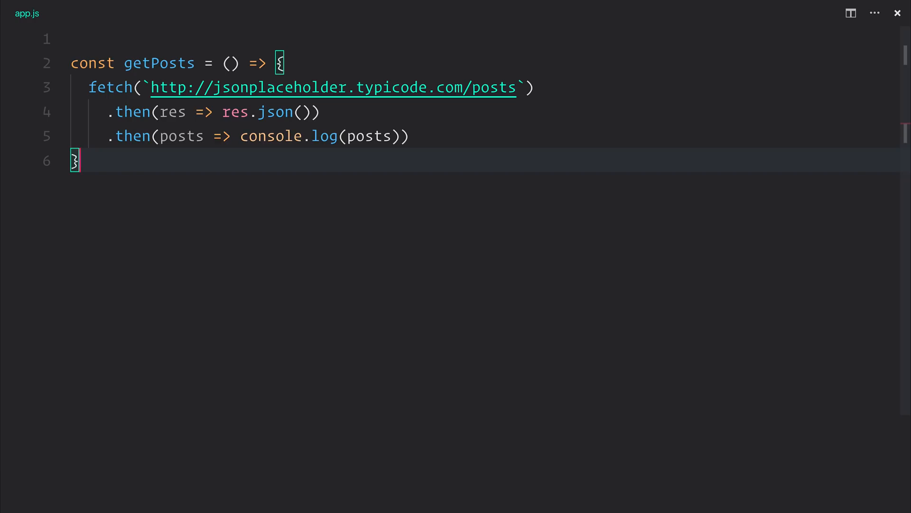
{"action": "type", "text": "return"}
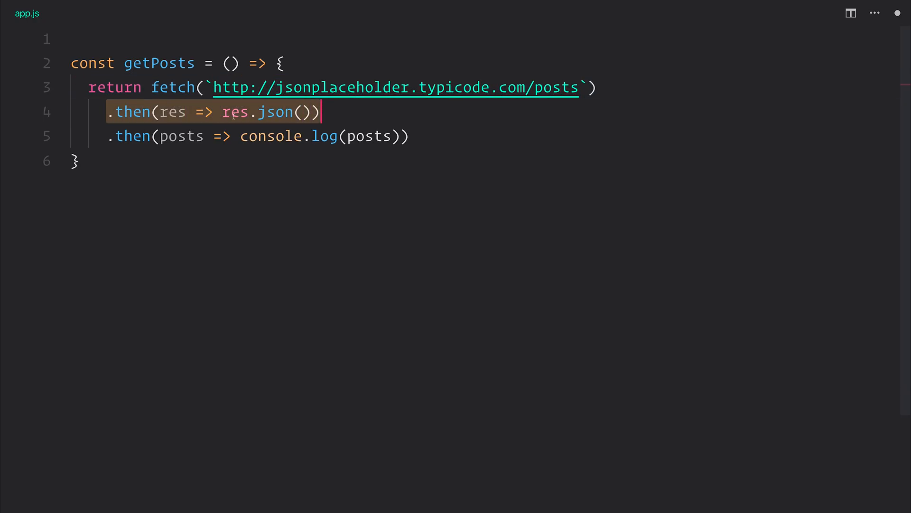
{"action": "mouse_move", "coordinate": [233, 111]}
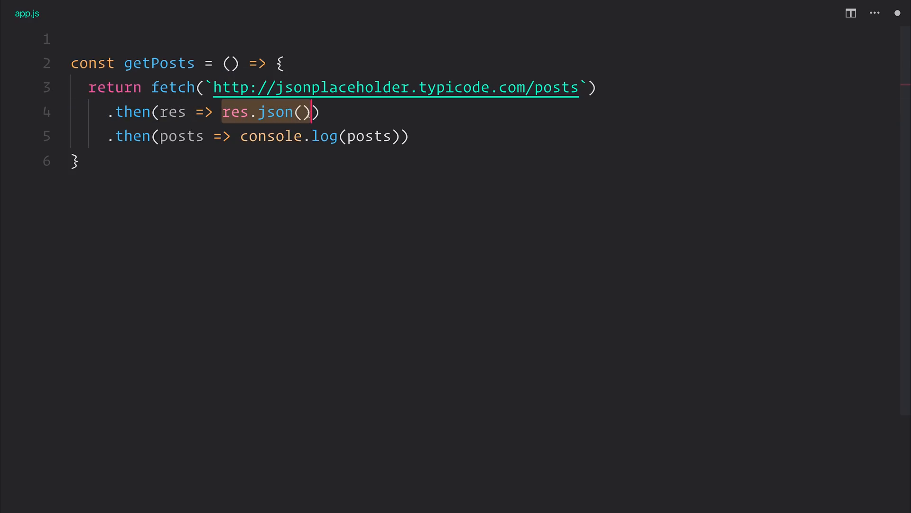
{"action": "left_click", "coordinate": [410, 136]}
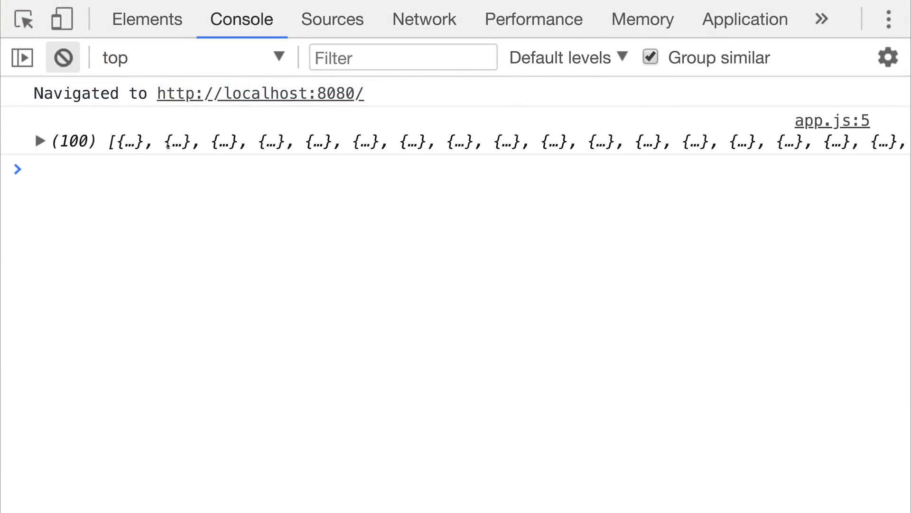
Expand the logged array of 100 posts and its first post object in the Console.
{"action": "left_click", "coordinate": [39, 141]}
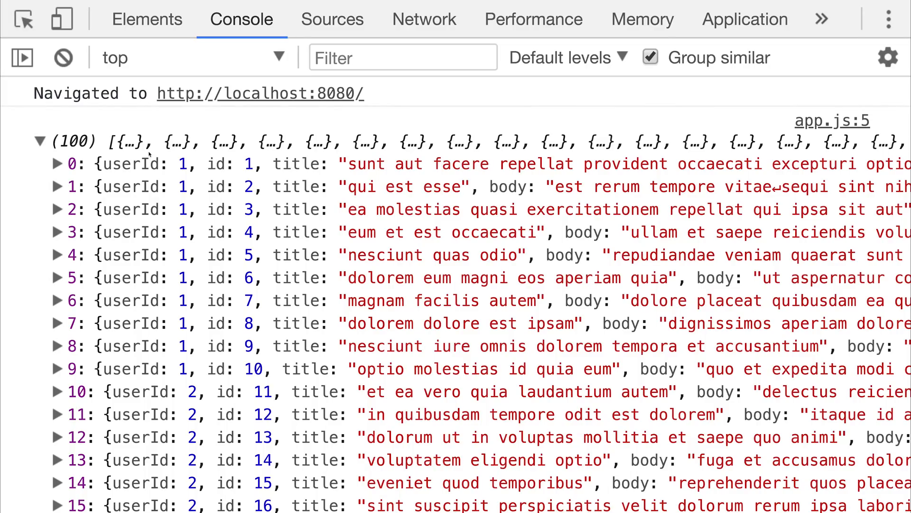
{"action": "left_click", "coordinate": [56, 163]}
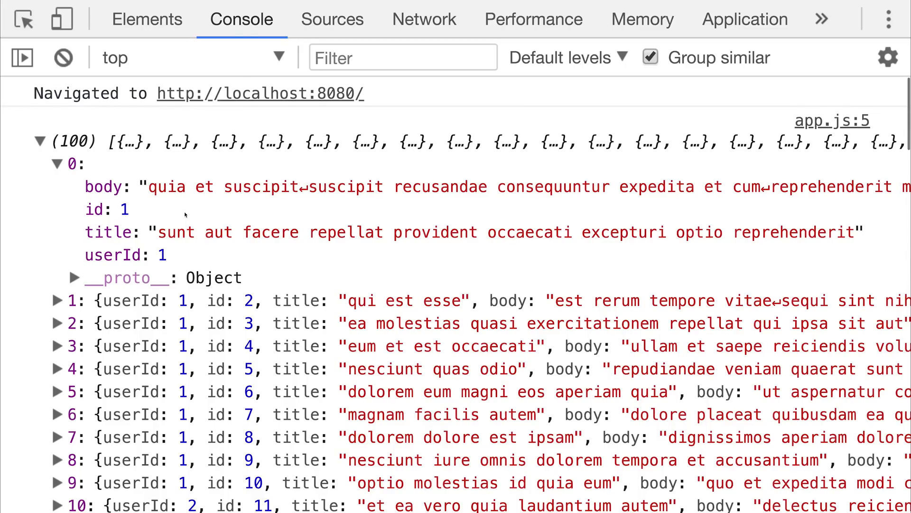
View the posts request's headers and JSON response under the Network panel.
{"action": "left_click", "coordinate": [265, 12]}
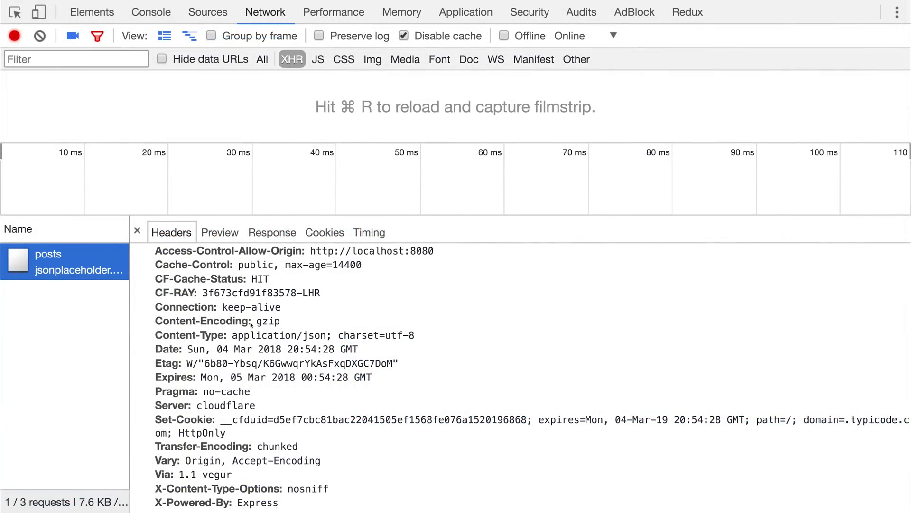
{"action": "scroll", "scroll_direction": "down", "scroll_amount": 3}
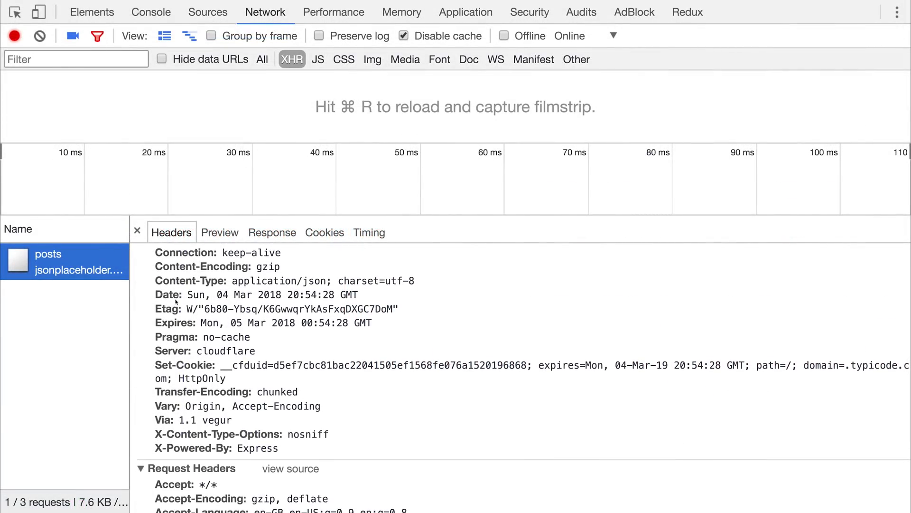
{"action": "left_click", "coordinate": [271, 232]}
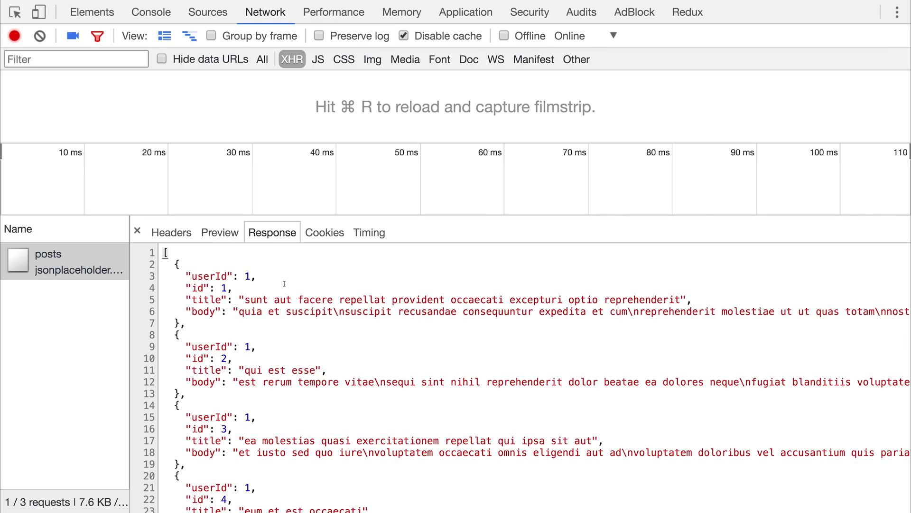
{"action": "mouse_move", "coordinate": [301, 265]}
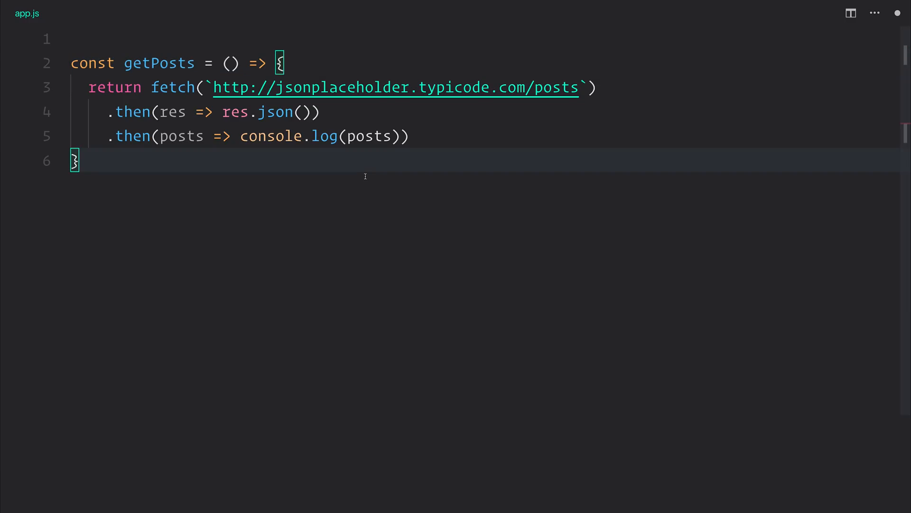
{"action": "key", "text": "Enter"}
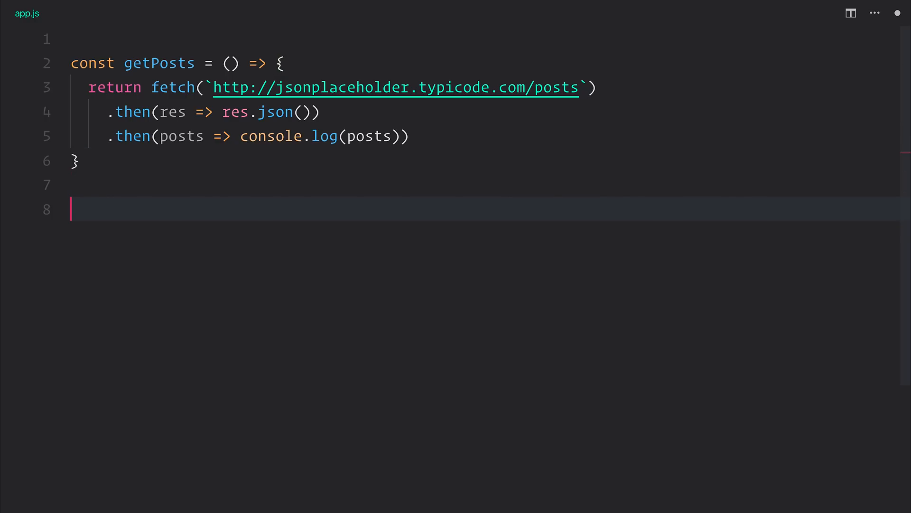
{"action": "type", "text": "const"}
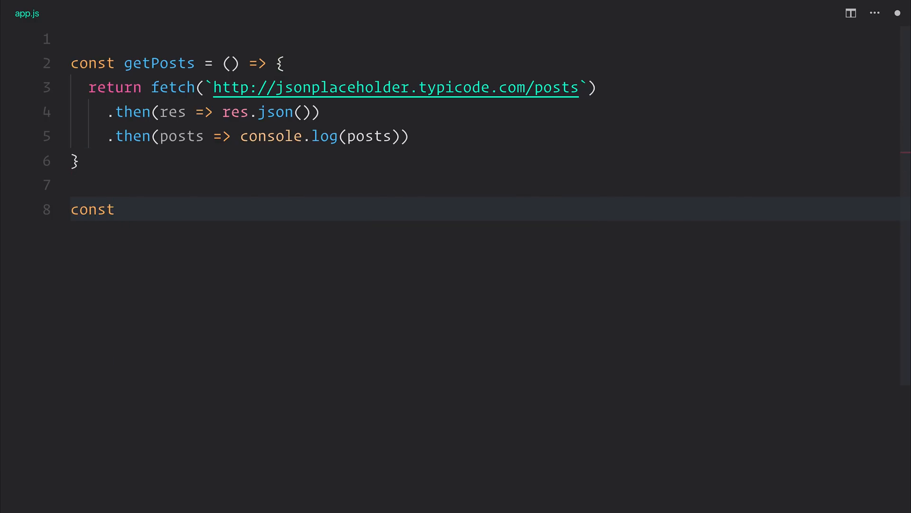
{"action": "type", "text": "newPost"}
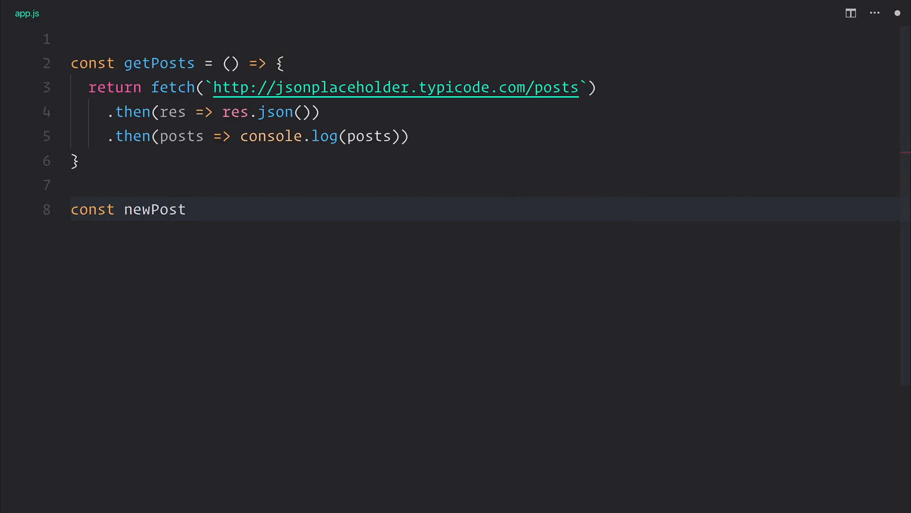
{"action": "type", "text": "= post => {"}
{"action": "type", "text": "return fetch("}
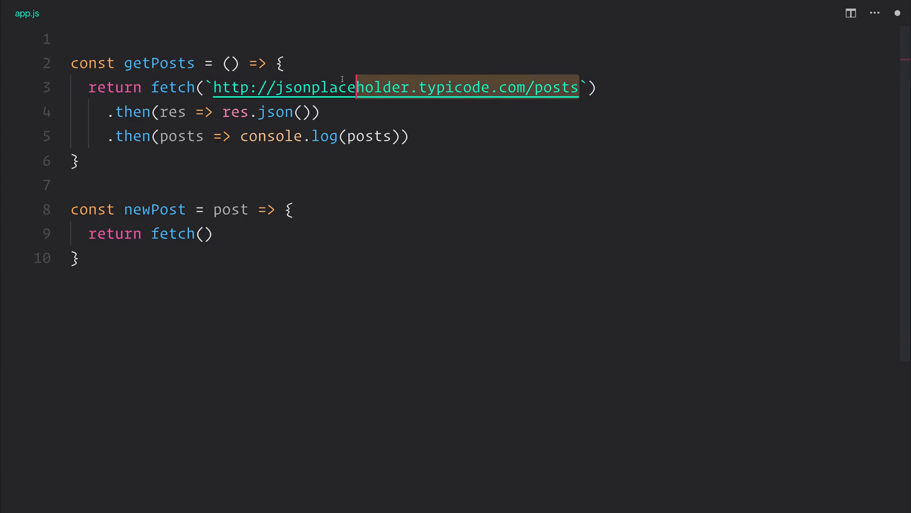
{"action": "type", "text": "`http://jsonplaceholder.typicode.com/posts`"}
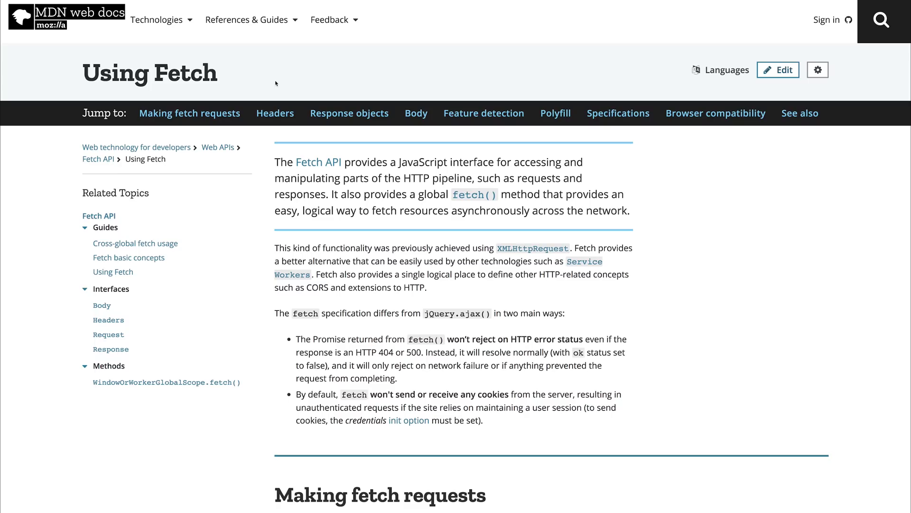
Scroll the MDN Using Fetch guide down to its example POST request with fetch options.
{"action": "double_click", "coordinate": [149, 73]}
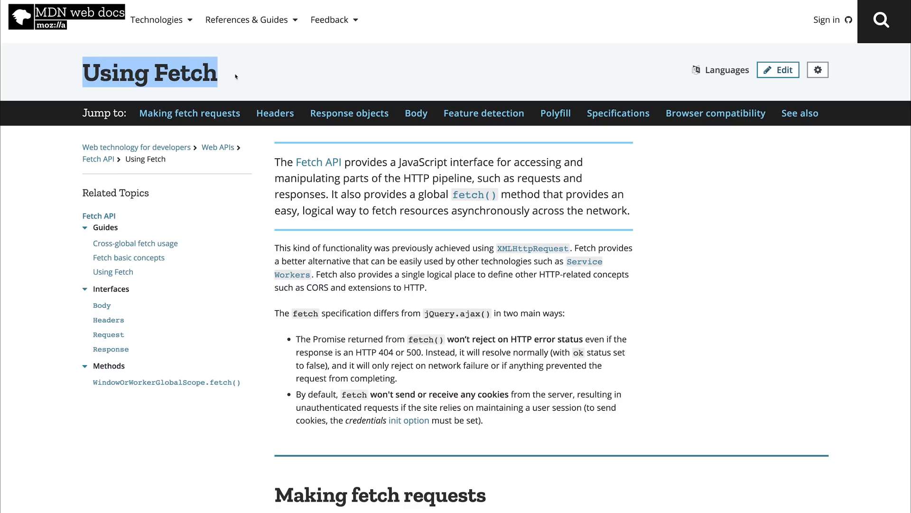
{"action": "scroll", "scroll_direction": "down", "scroll_amount": 3}
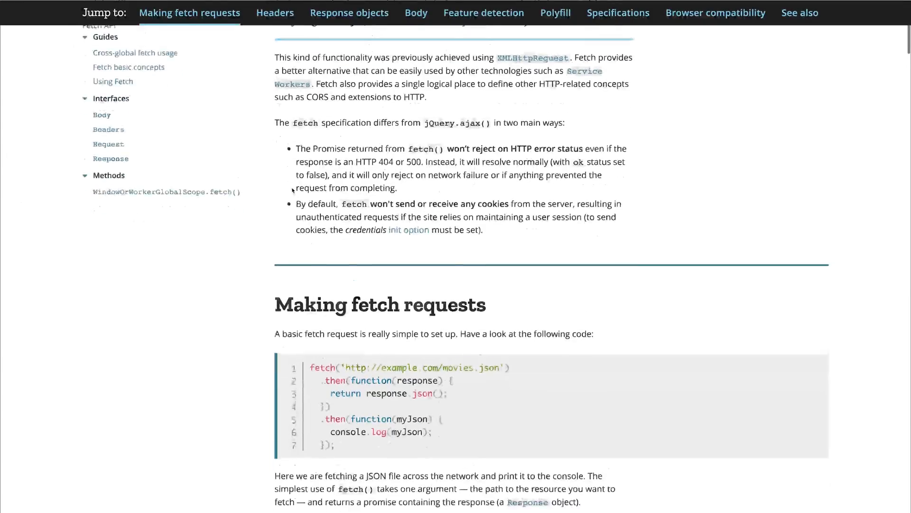
{"action": "scroll", "scroll_direction": "down", "scroll_amount": 3}
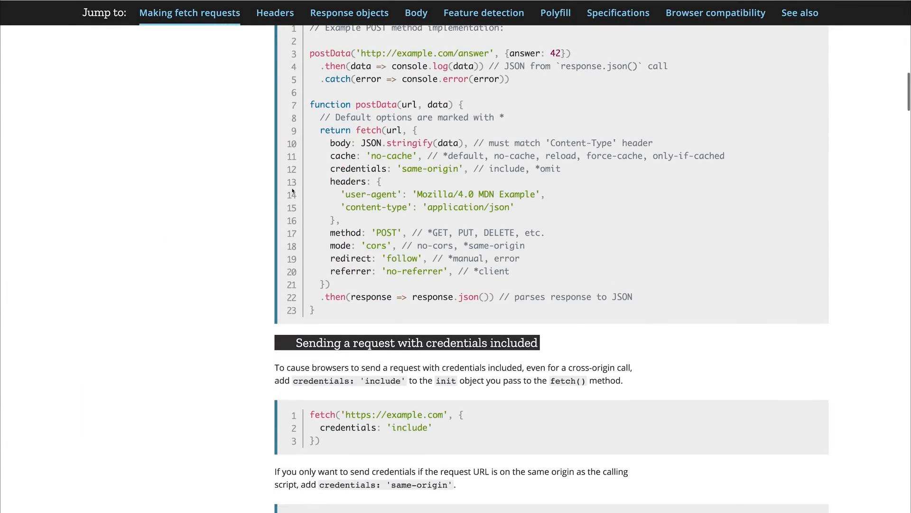
{"action": "scroll", "scroll_direction": "down", "scroll_amount": 3}
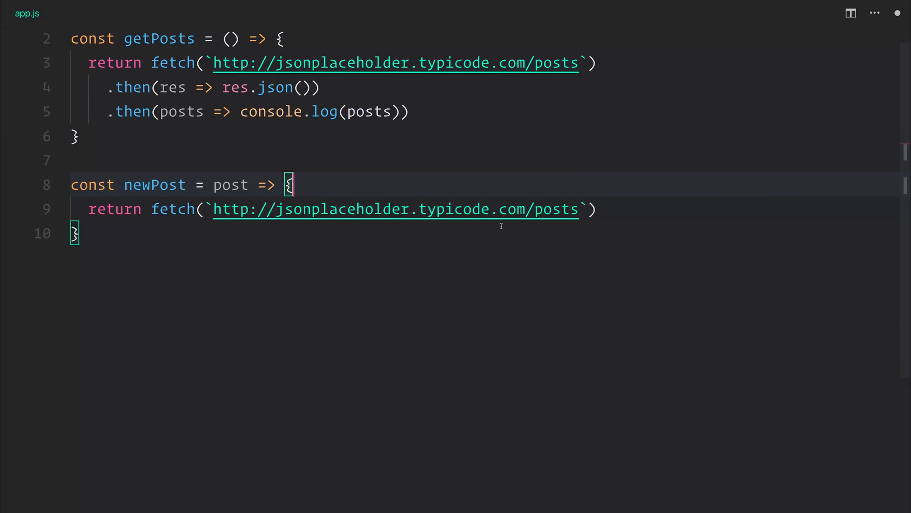
Declare const options = { method: 'POST', } above the return in newPost.
{"action": "key", "text": "Enter"}
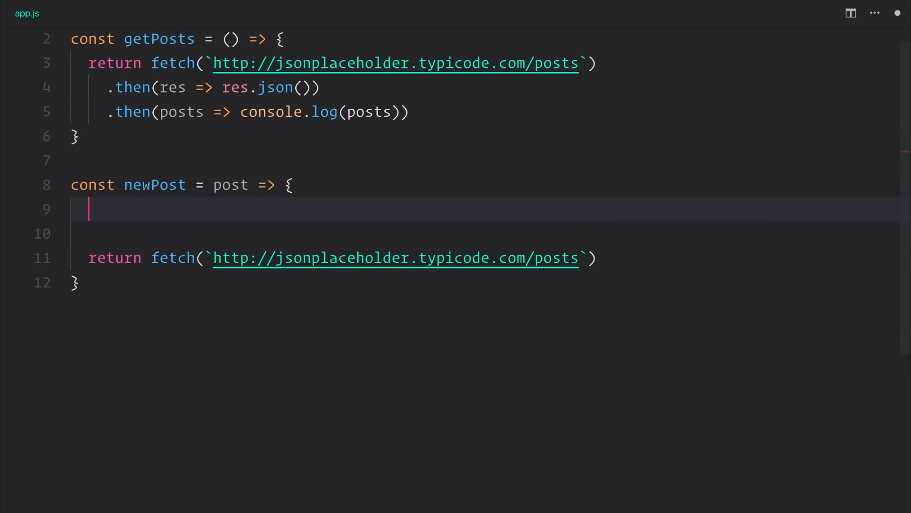
{"action": "type", "text": "const option"}
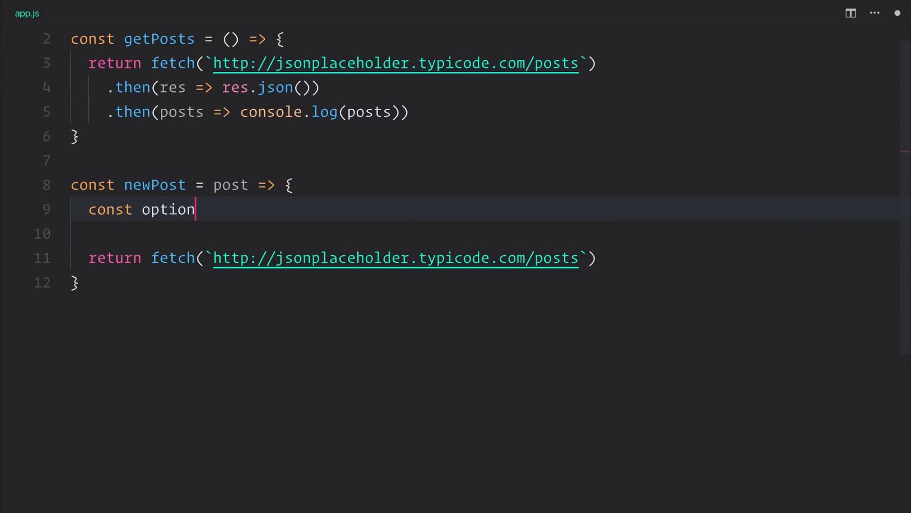
{"action": "type", "text": "s = {"}
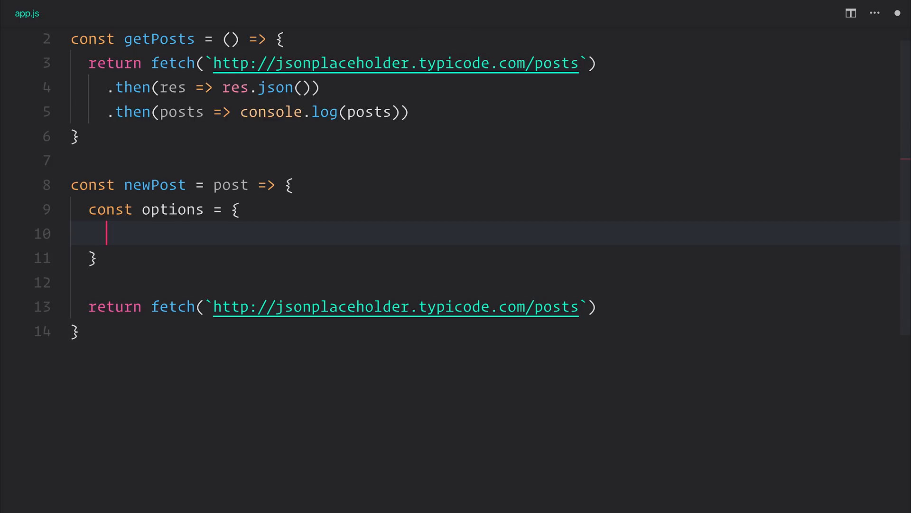
{"action": "type", "text": "method:"}
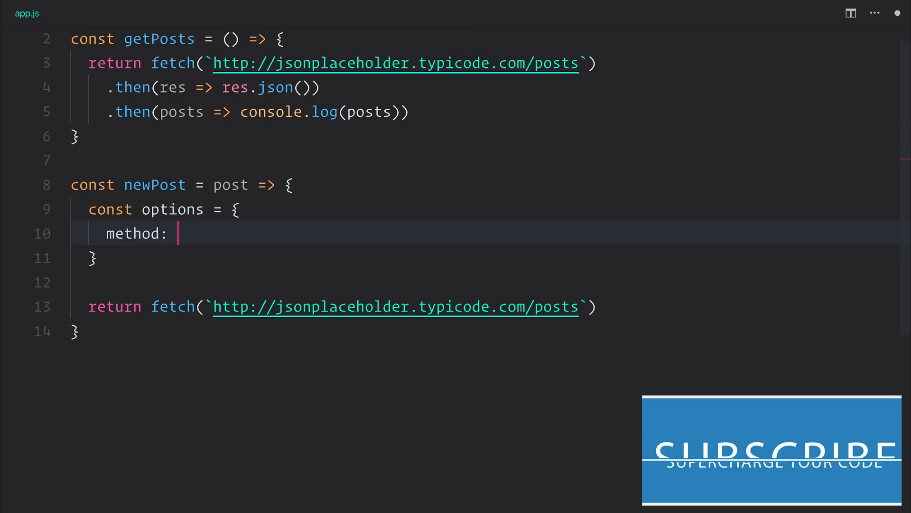
{"action": "type", "text": "'POST'"}
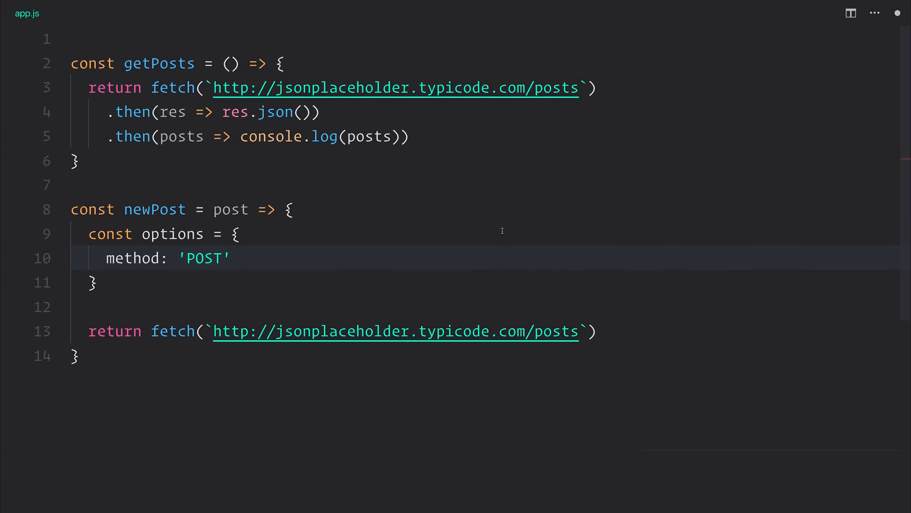
{"action": "type", "text": ","}
{"action": "type", "text": "b"}
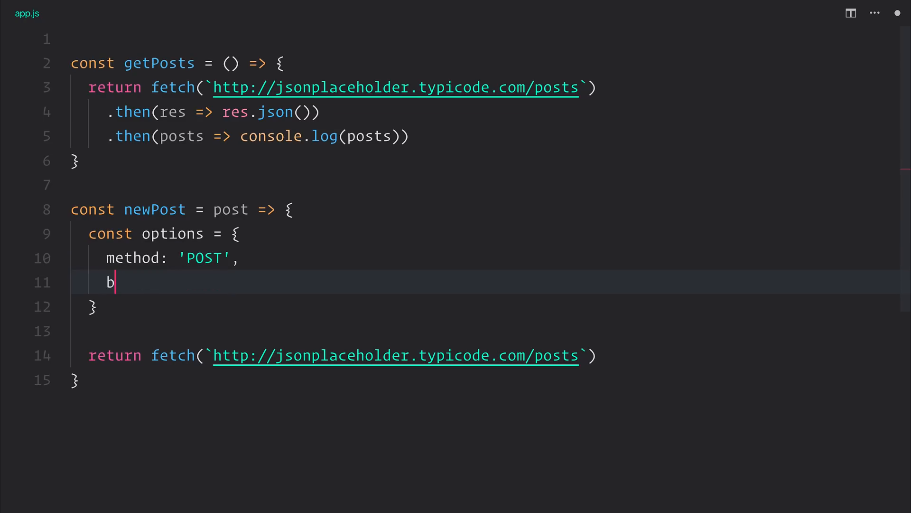
Add body: JSON.stringify(post) to the options object.
{"action": "type", "text": "ody:"}
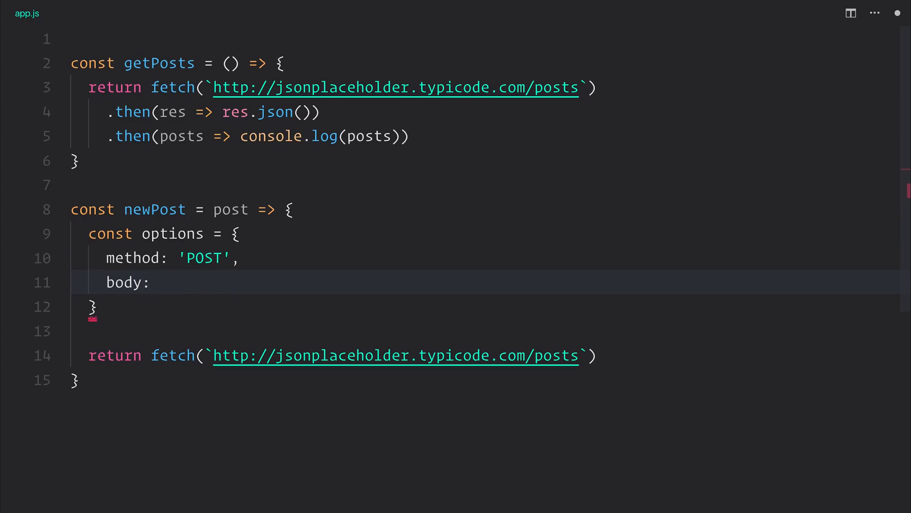
{"action": "left_click", "coordinate": [206, 209]}
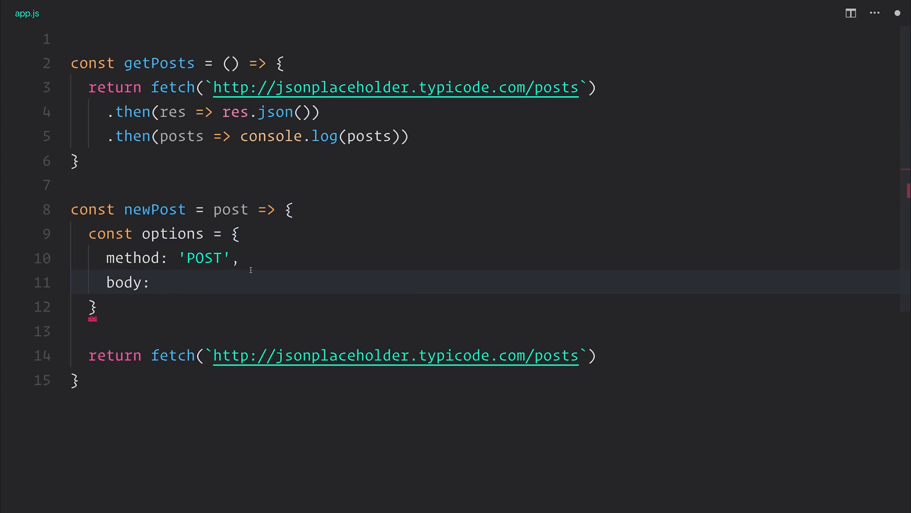
{"action": "type", "text": "JSON.stringify("}
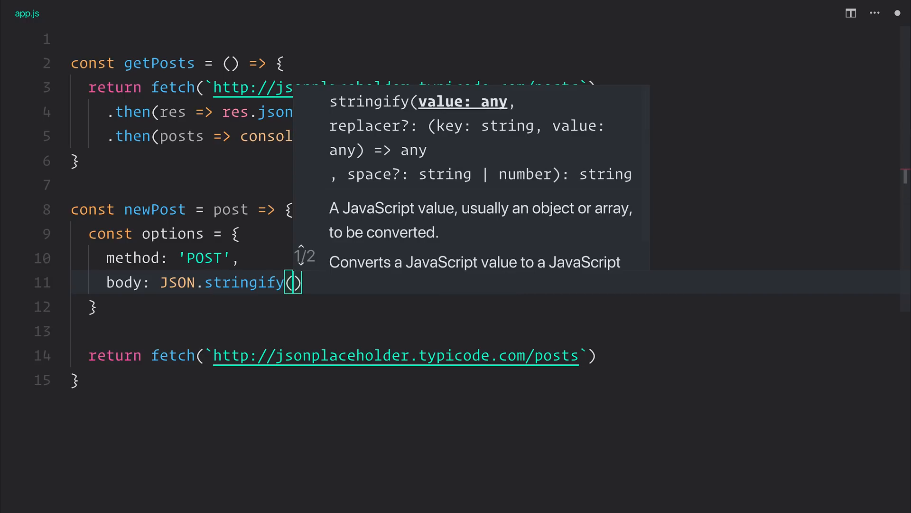
{"action": "type", "text": "post"}
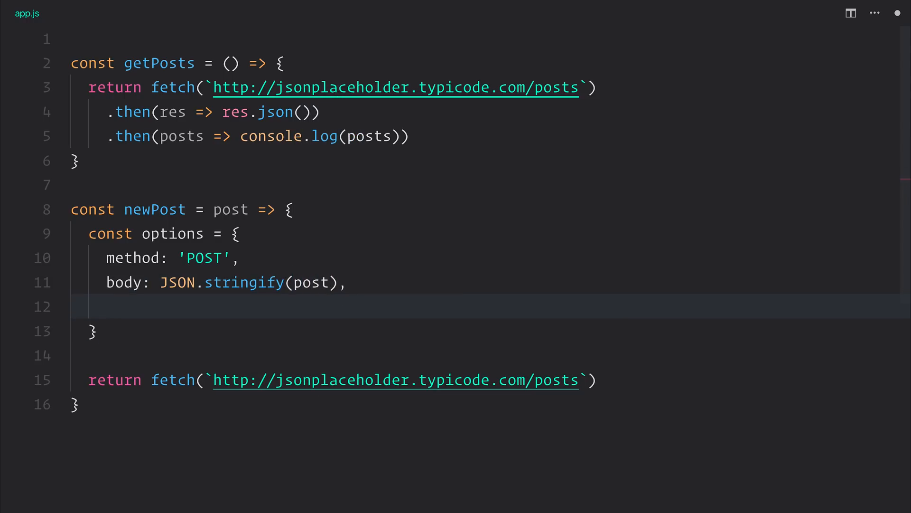
Add headers: new Headers({ 'Content-Type': 'application/json' }) to options.
{"action": "type", "text": "headers: new H"}
{"action": "type", "text": "'Cont"}
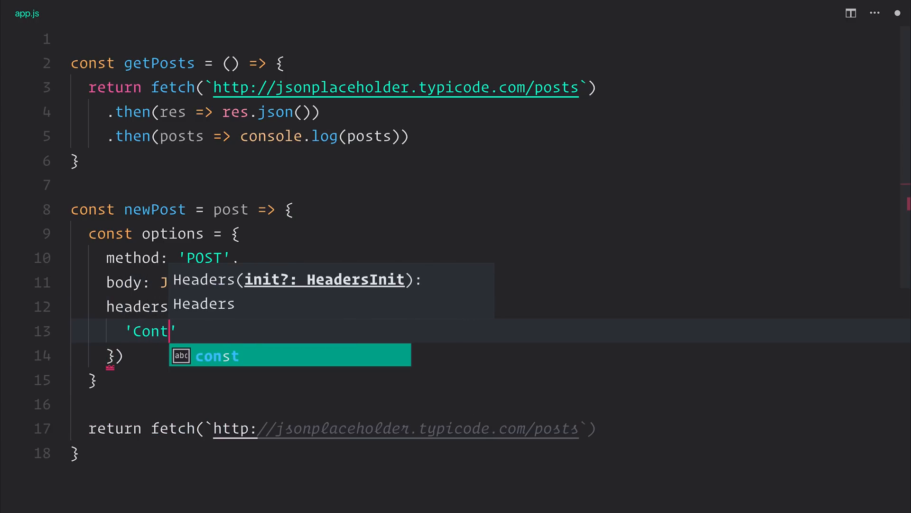
{"action": "type", "text": "ent-Type':"}
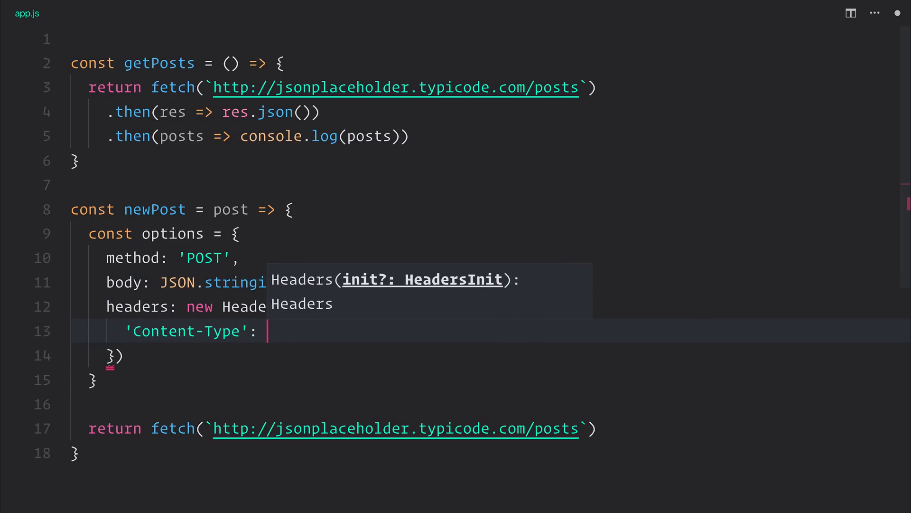
{"action": "type", "text": "'application'"}
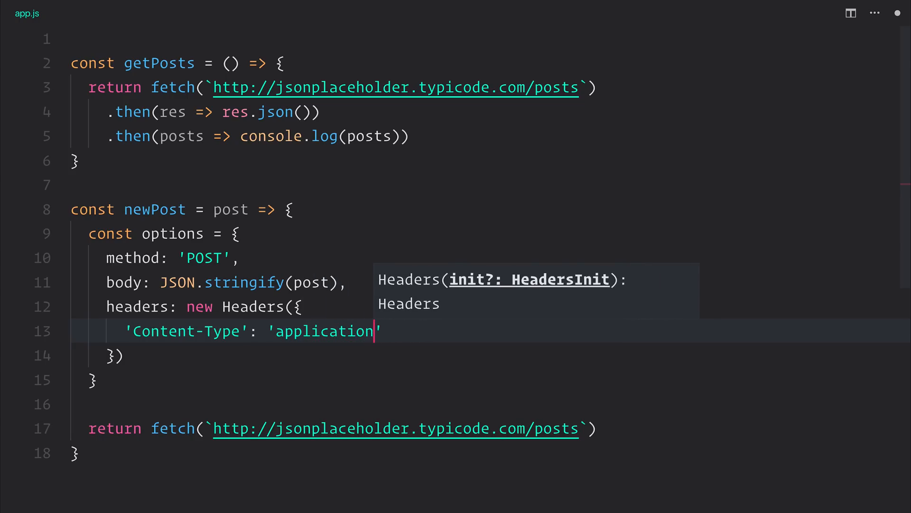
{"action": "type", "text": "/json"}
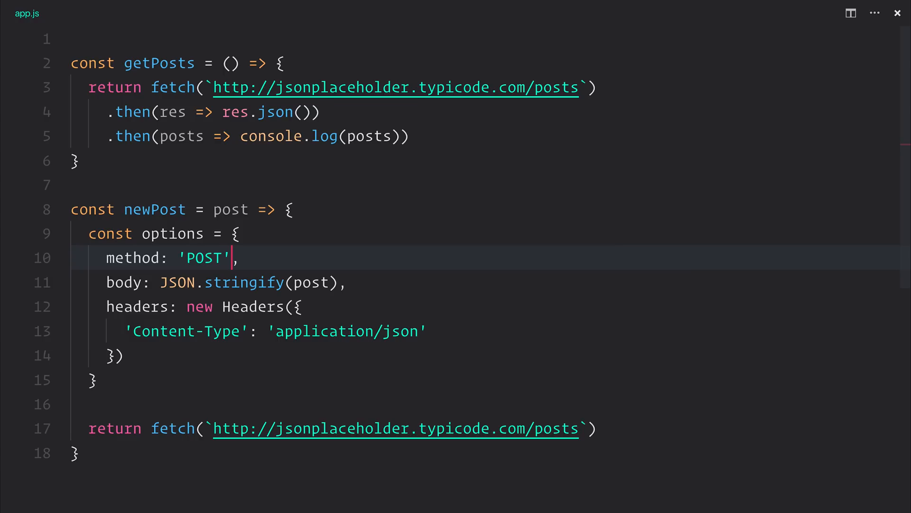
{"action": "type", "text": "PUT"}
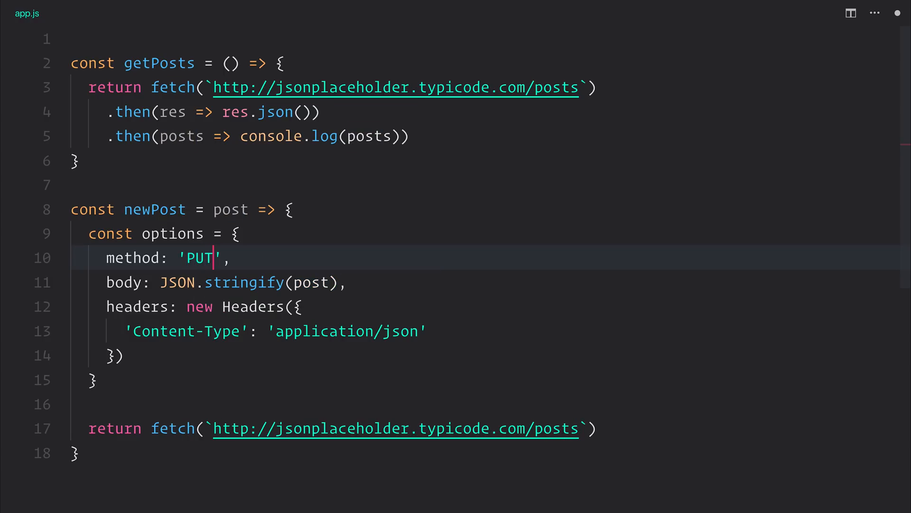
{"action": "type", "text": "DELETE"}
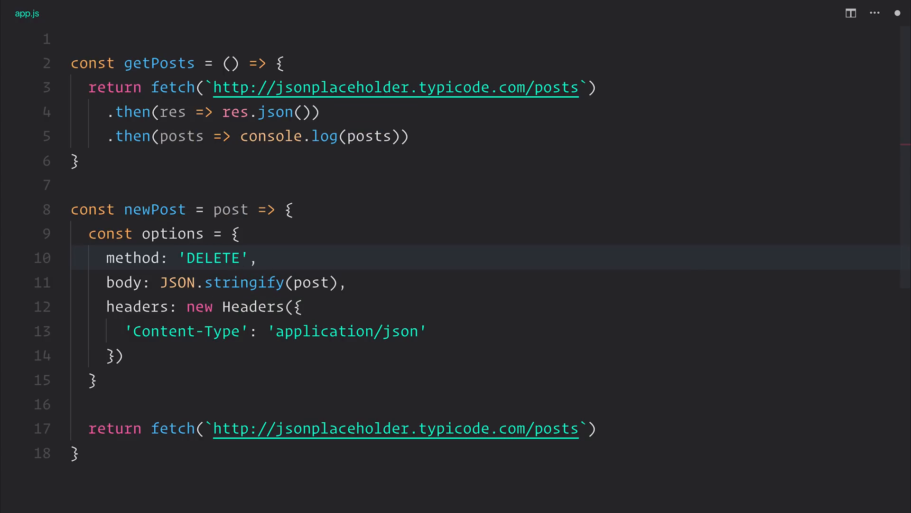
{"action": "type", "text": "POST"}
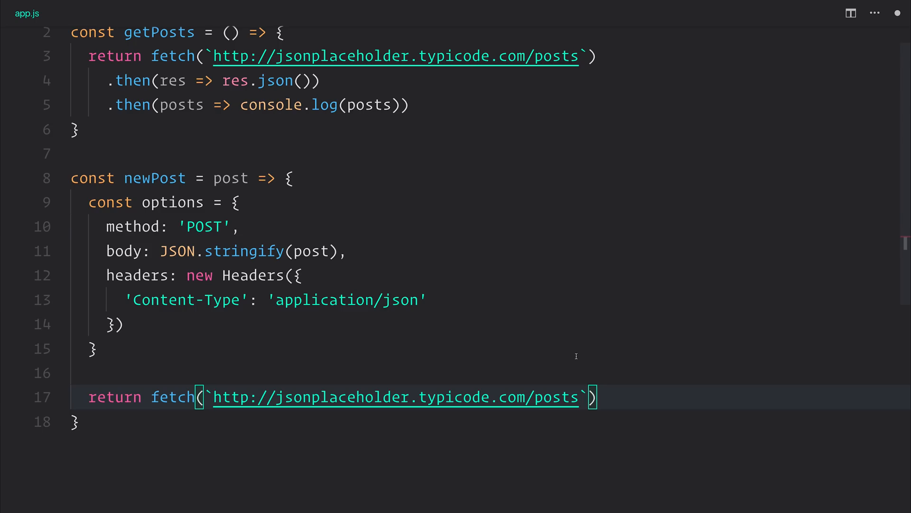
Pass options to fetch and chain .then(res => res.json()) and .then(res => console.log(res)).
{"action": "type", "text": ", options"}
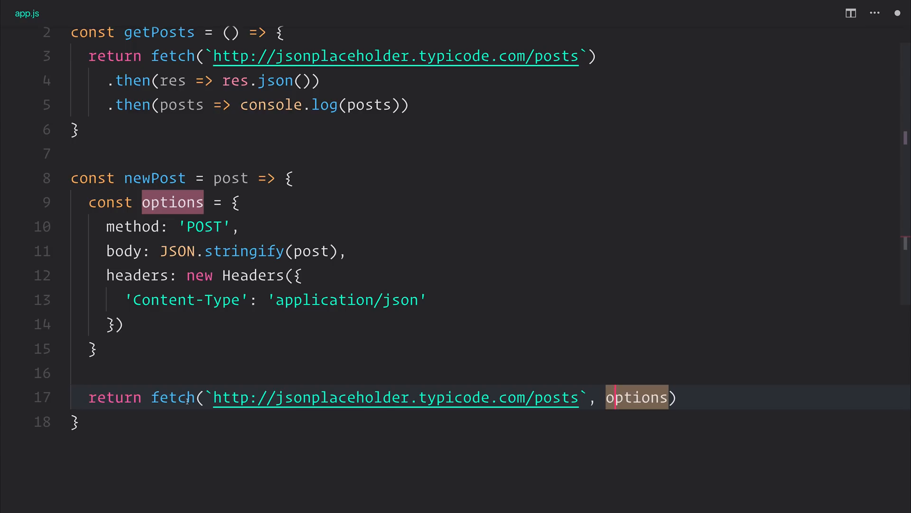
{"action": "mouse_move", "coordinate": [636, 397]}
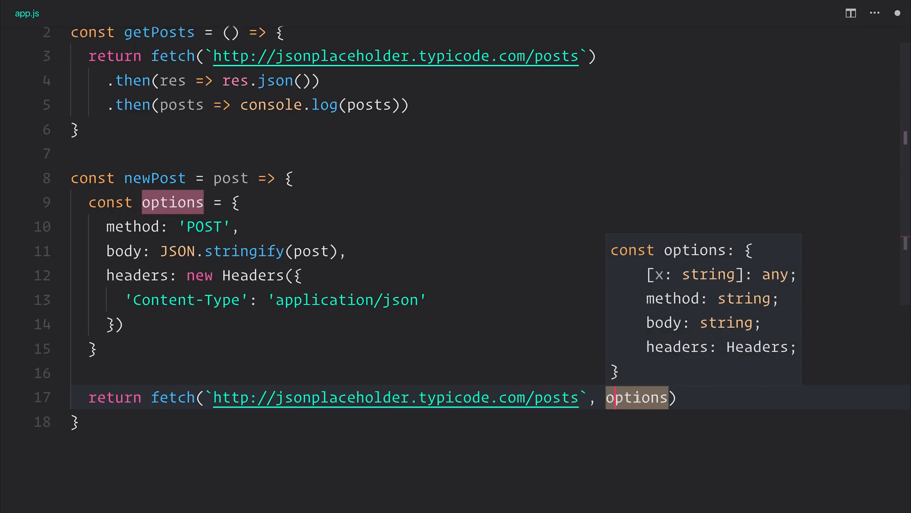
{"action": "type", "text": ".then(res =>"}
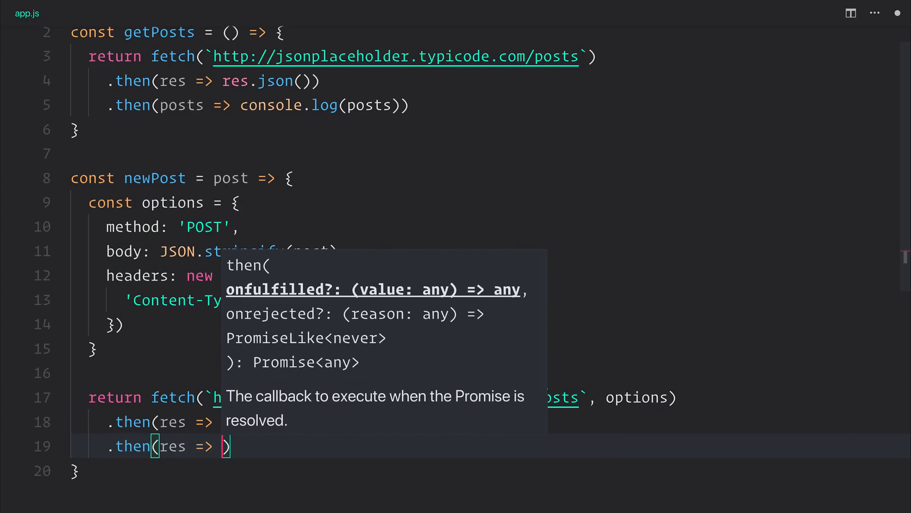
{"action": "type", "text": "console.log"}
{"action": "type", "text": ".catch(error => "}
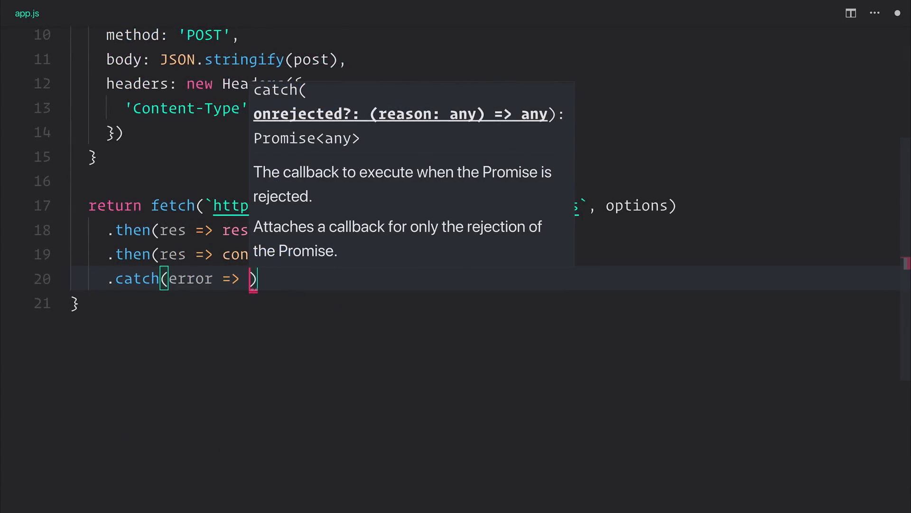
Add .catch(error => console.error(`Error: ${error}`)) to the newPost chain.
{"action": "type", "text": "console.error(`"}
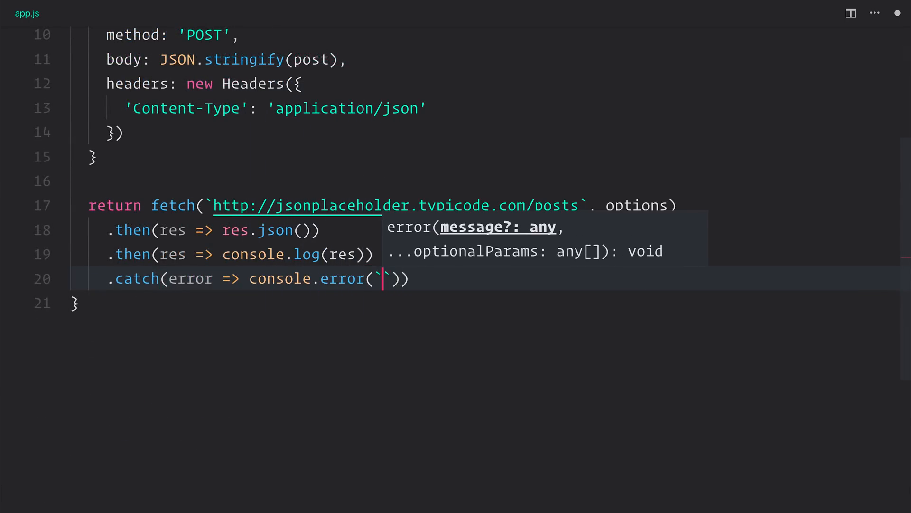
{"action": "type", "text": "Error: ${"}
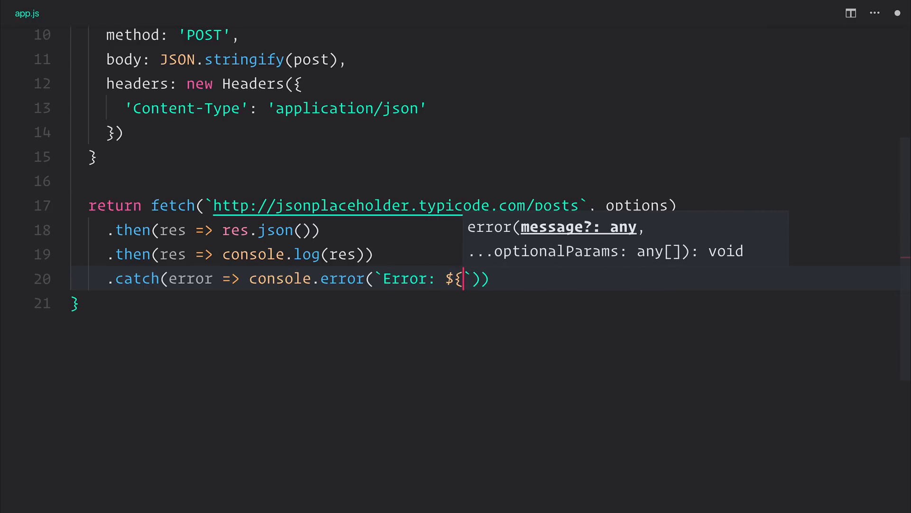
{"action": "type", "text": "error}"}
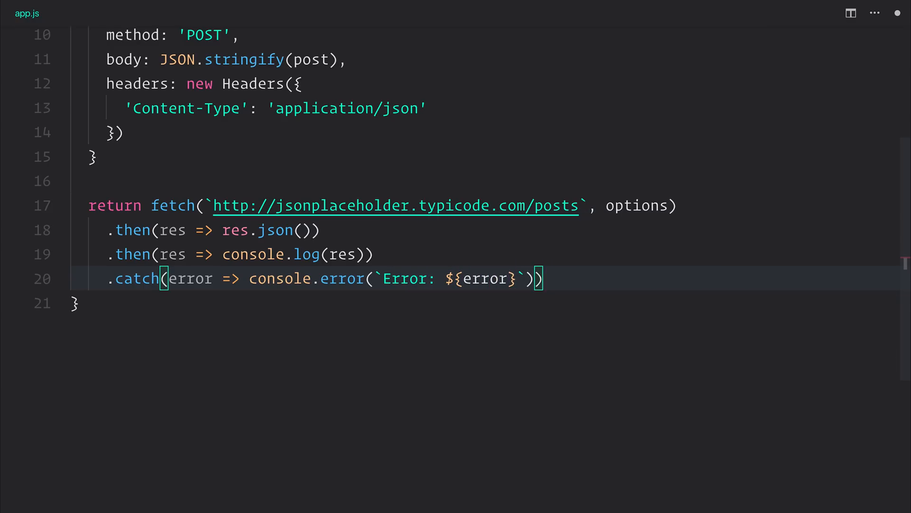
{"action": "scroll", "scroll_direction": "up", "scroll_amount": 3}
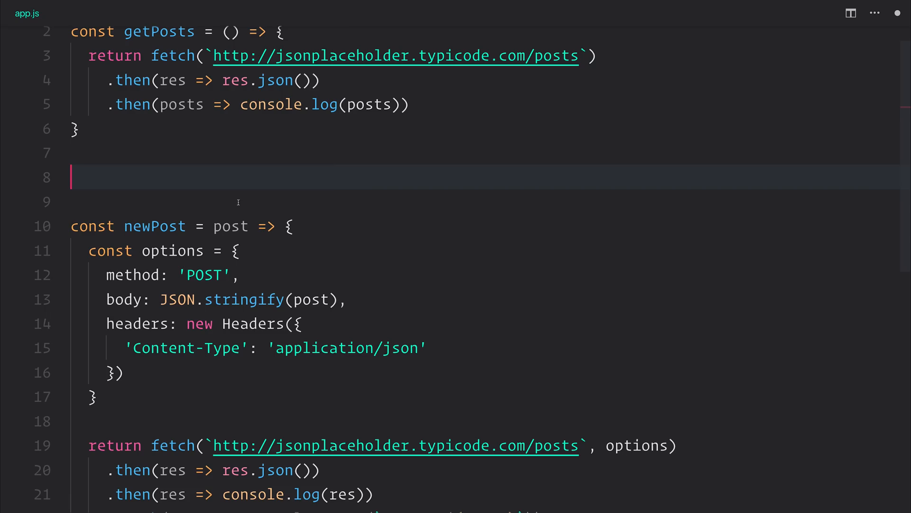
Declare const post = { title: 'All about fetch!', ... } above newPost.
{"action": "type", "text": "const post"}
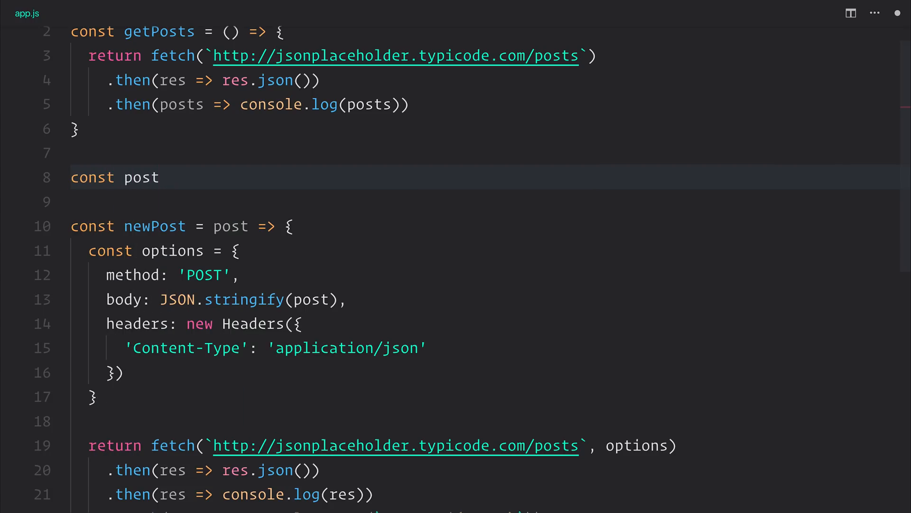
{"action": "type", "text": "= {"}
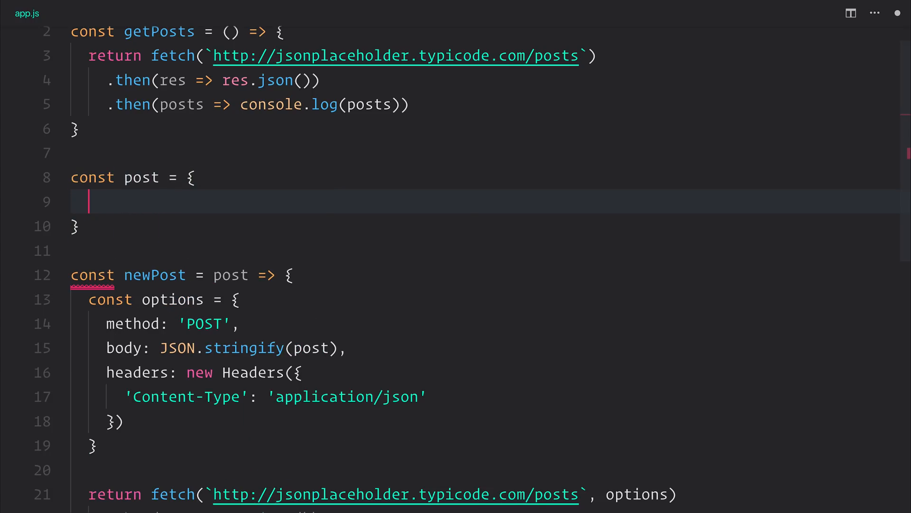
{"action": "type", "text": "title: ''"}
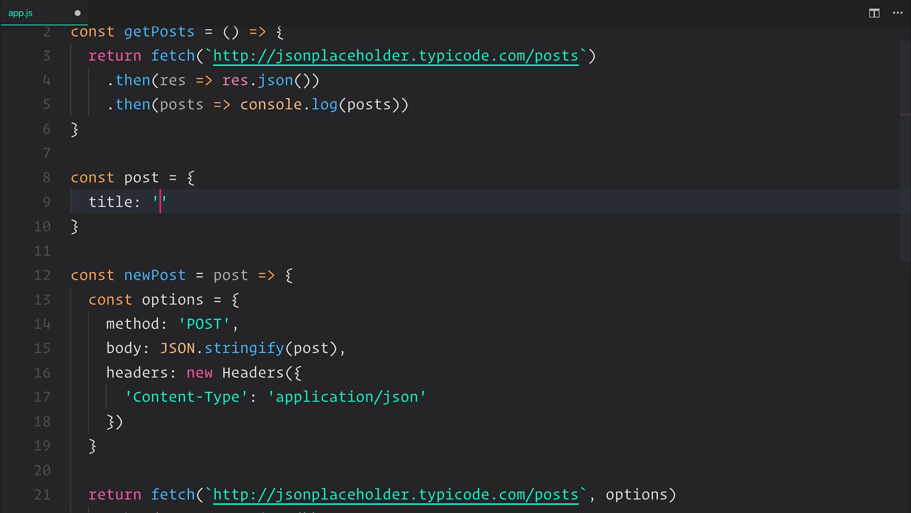
{"action": "type", "text": "All about"}
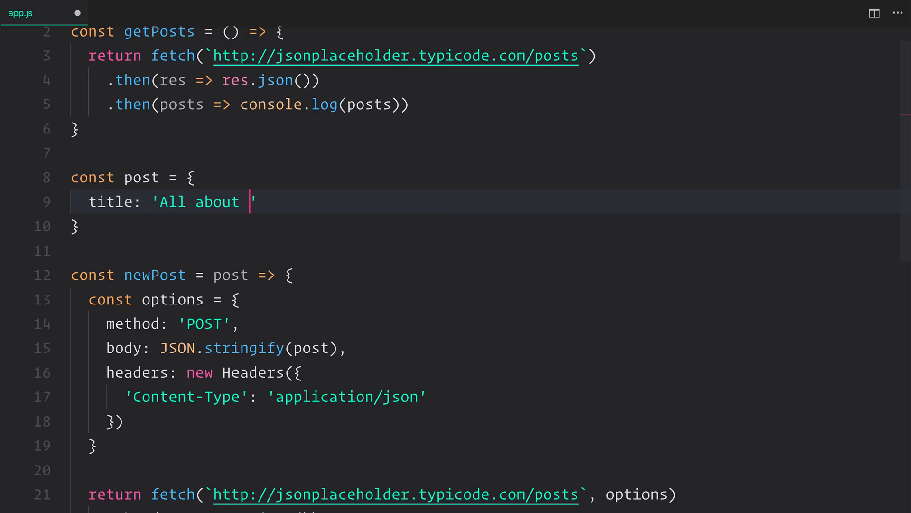
{"action": "type", "text": "fetch!"}
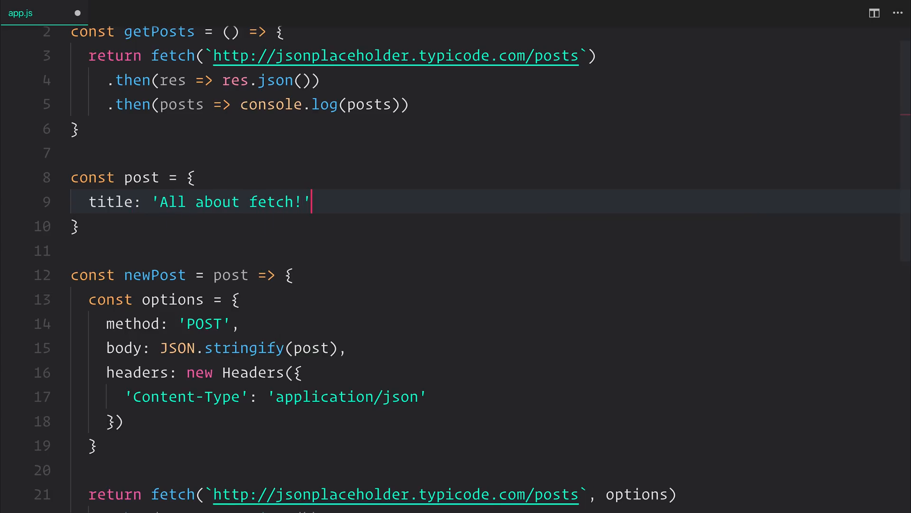
{"action": "type", "text": ","}
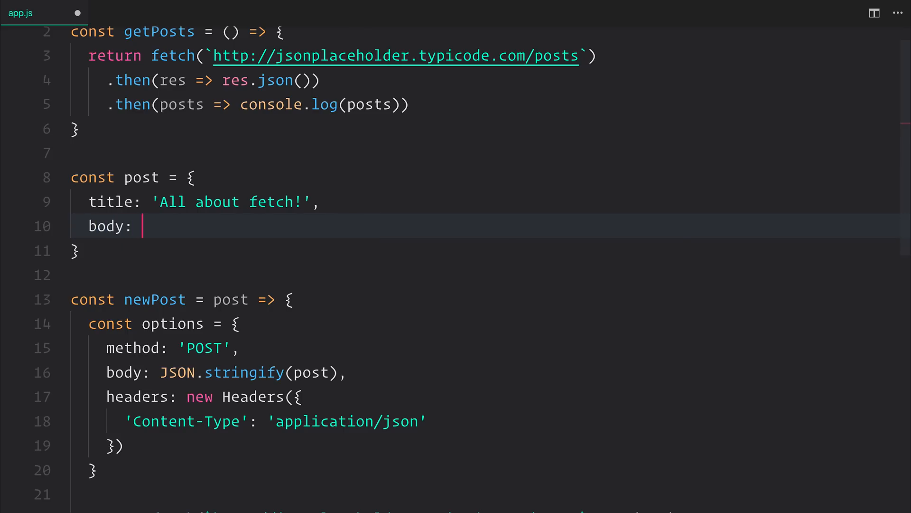
Give post body 'Fetch is so cool!' and userId: 1, then call newPost(post).
{"action": "type", "text": "'Fet"}
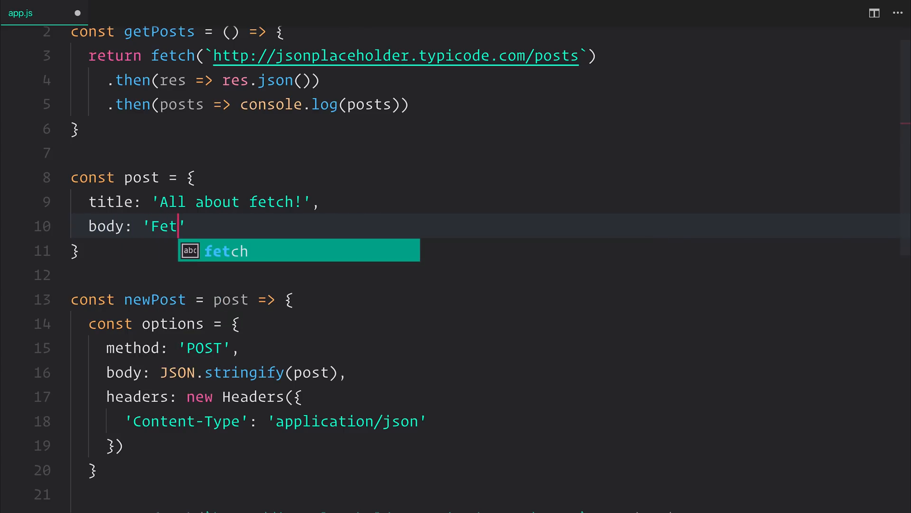
{"action": "type", "text": "ch is so cool!"}
{"action": "type", "text": "userI"}
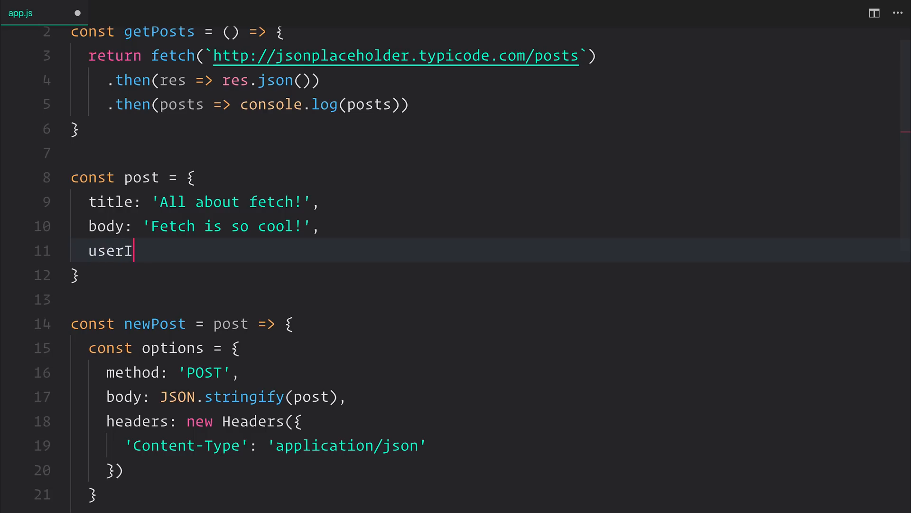
{"action": "type", "text": "d: 1"}
{"action": "type", "text": "newPost("}
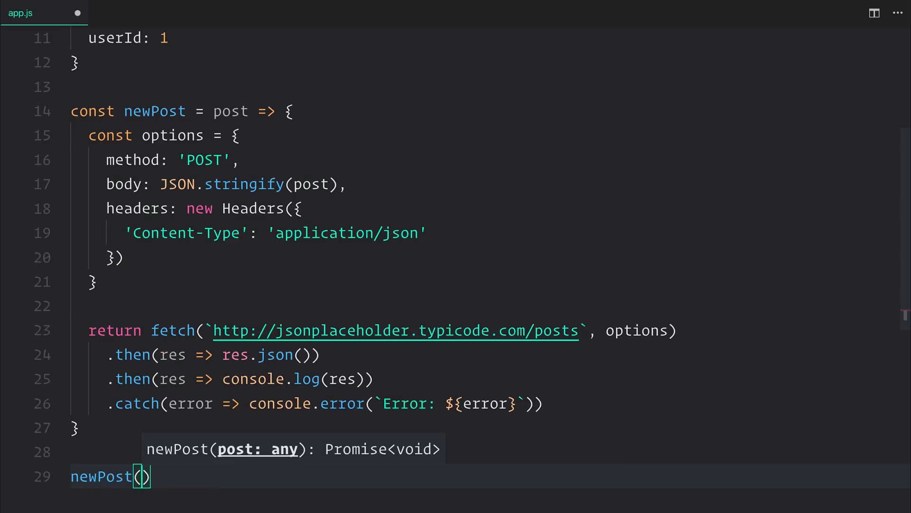
{"action": "type", "text": "post"}
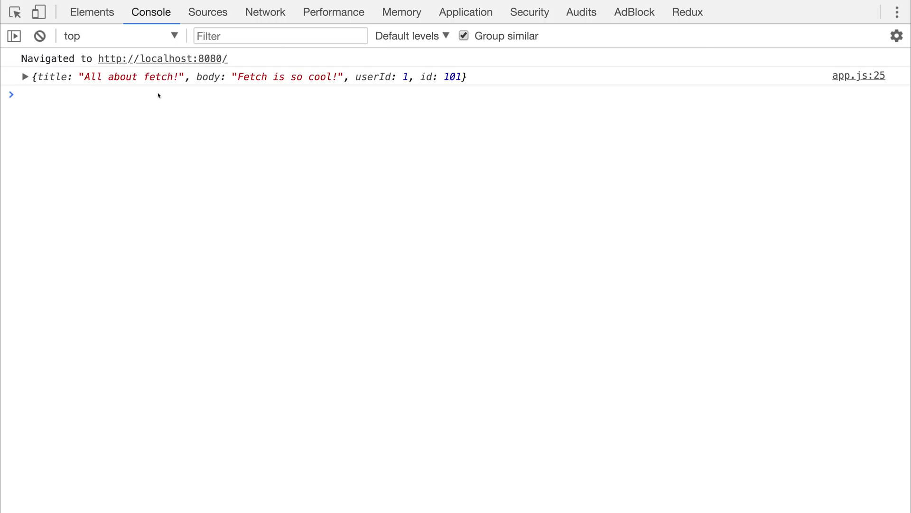
Expand the logged post object in the Console to view its fields, including id 101.
{"action": "left_click", "coordinate": [26, 76]}
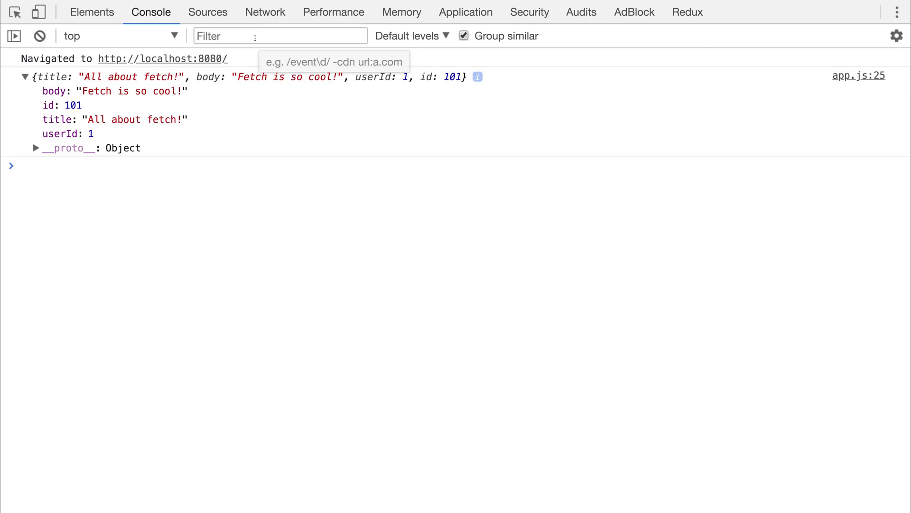
{"action": "left_click", "coordinate": [40, 36]}
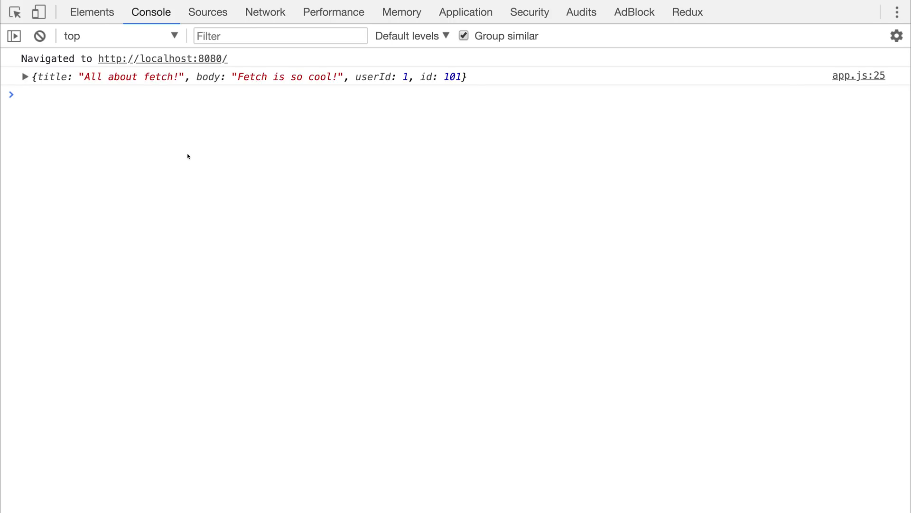
{"action": "mouse_move", "coordinate": [249, 77]}
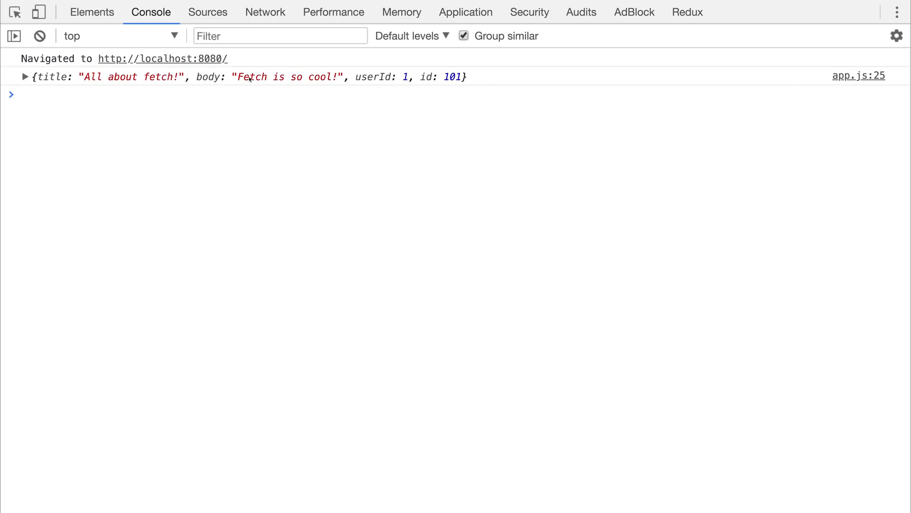
{"action": "left_click", "coordinate": [25, 76]}
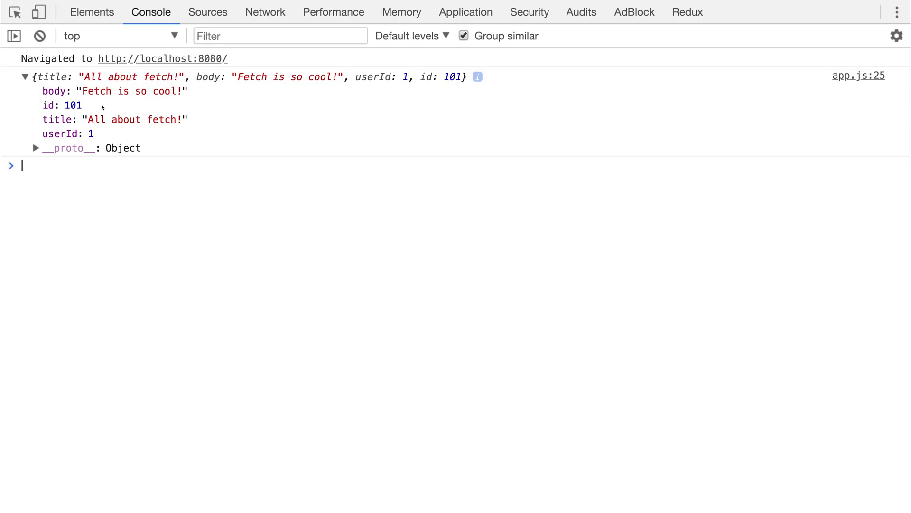
{"action": "mouse_move", "coordinate": [848, 53]}
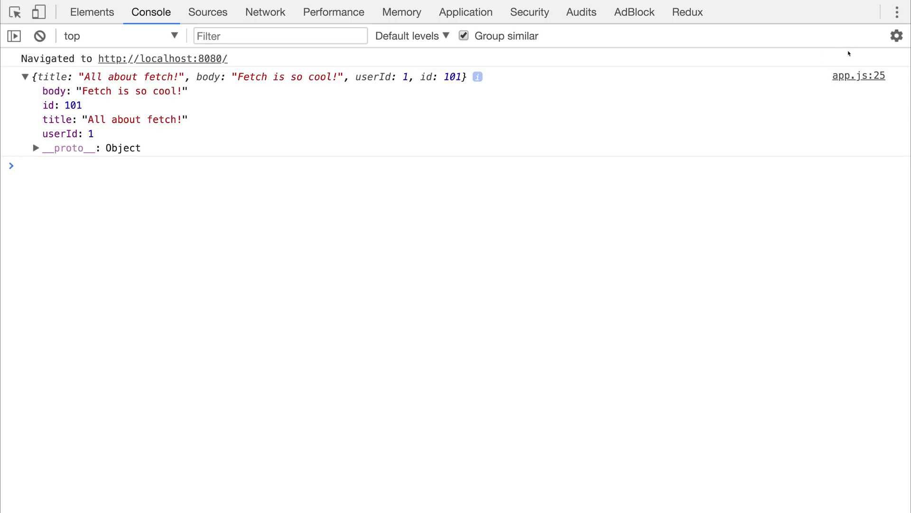
{"action": "mouse_move", "coordinate": [858, 76]}
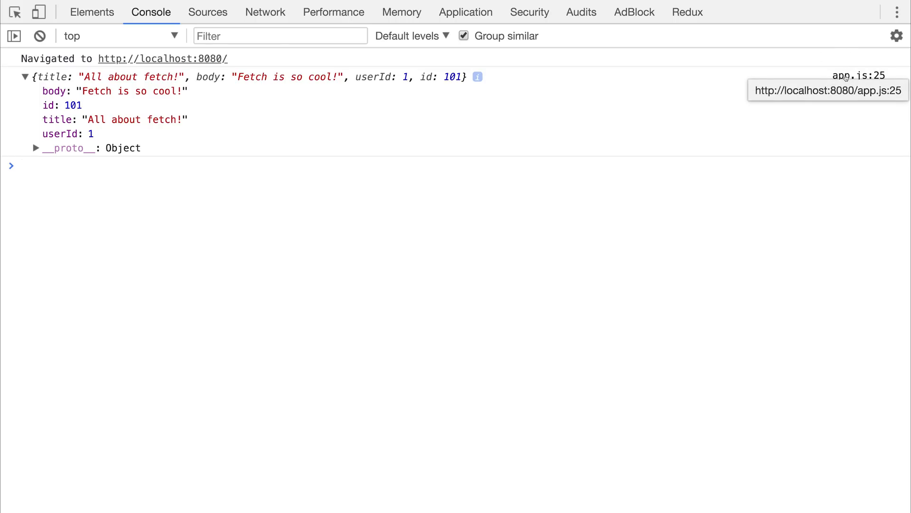
Jump from the app.js:25 link to the source line that logged the response.
{"action": "left_click", "coordinate": [208, 11]}
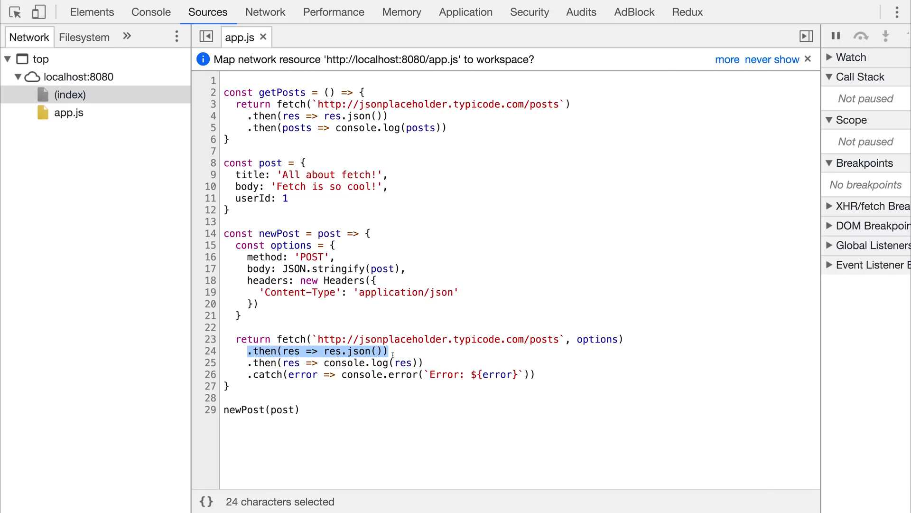
{"action": "left_click", "coordinate": [369, 350]}
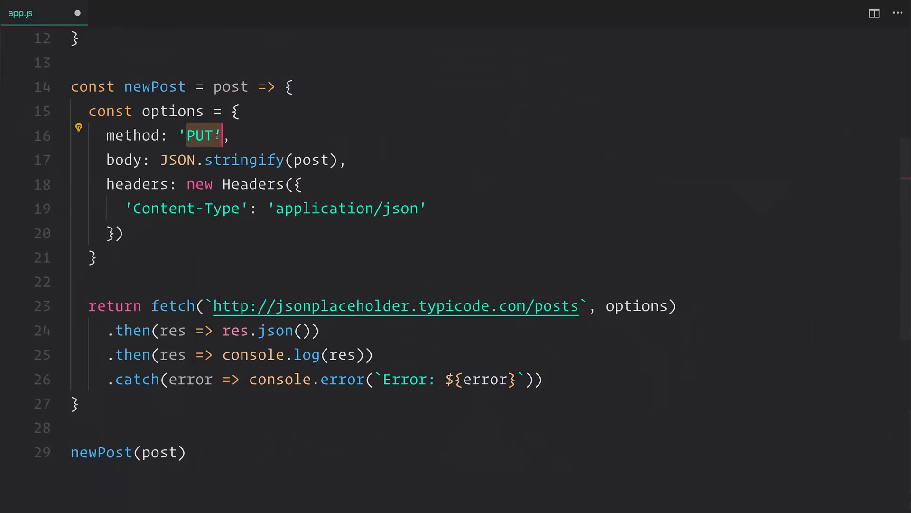
Change newPost's method from 'POST' through 'PUT' to 'DELETE', keeping newPost(post) at the end.
{"action": "type", "text": "POST"}
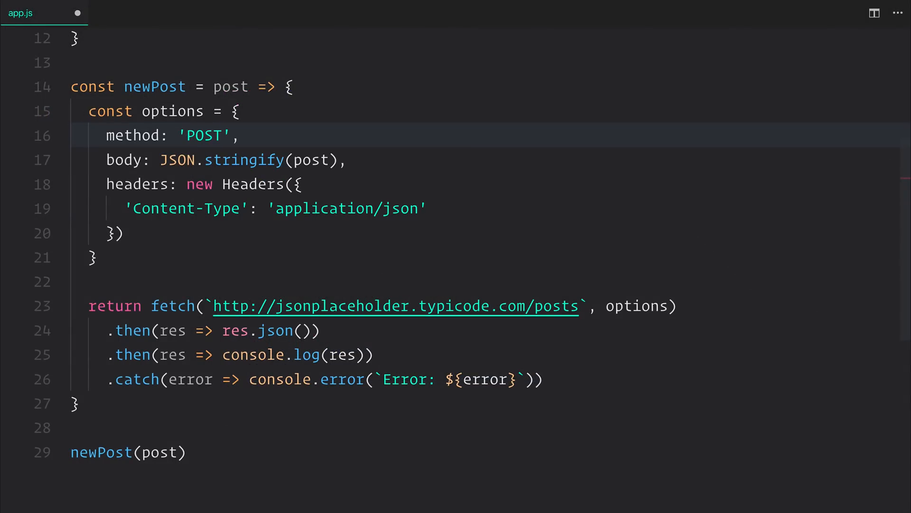
{"action": "type", "text": "PUT"}
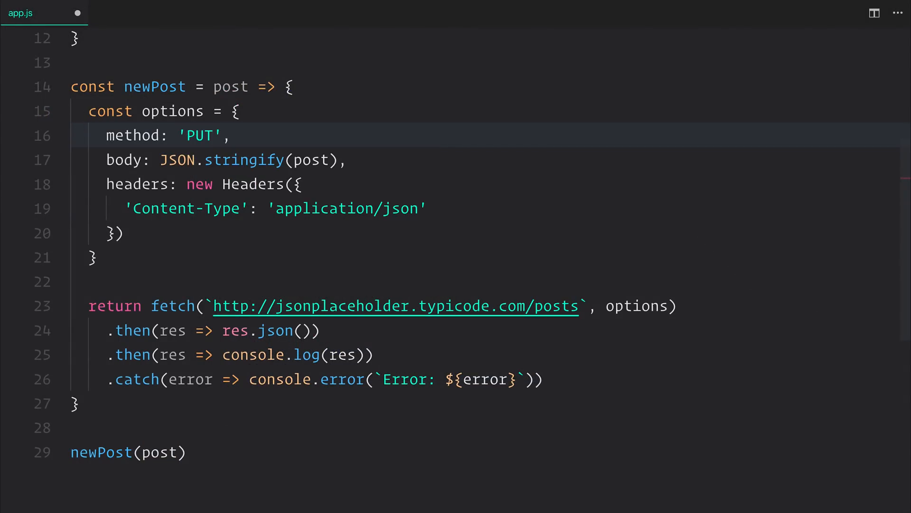
{"action": "left_click", "coordinate": [217, 134]}
{"action": "type", "text": "DELETE"}
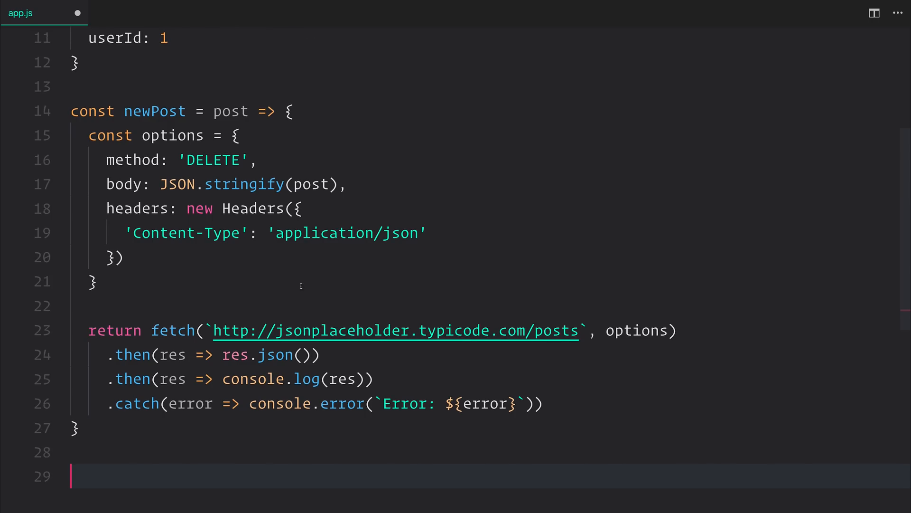
{"action": "type", "text": "newPost(post)"}
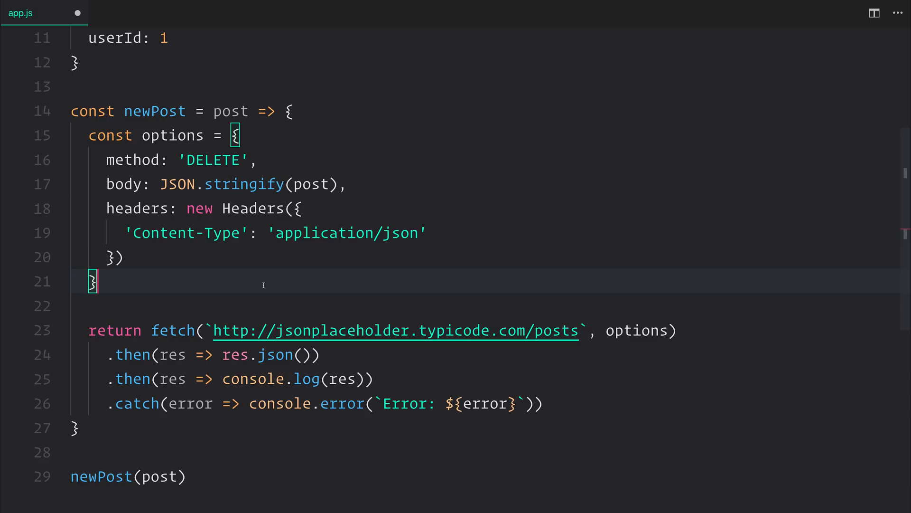
{"action": "scroll", "scroll_direction": "up", "scroll_amount": 3}
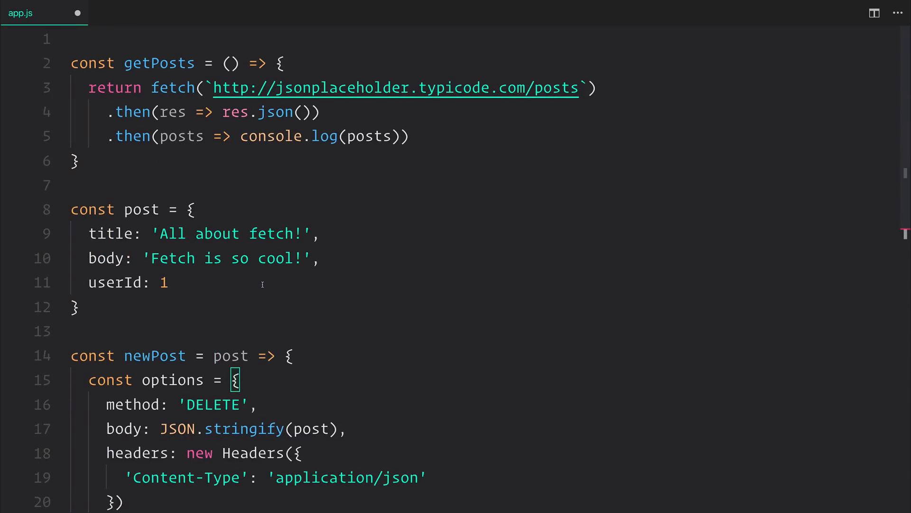